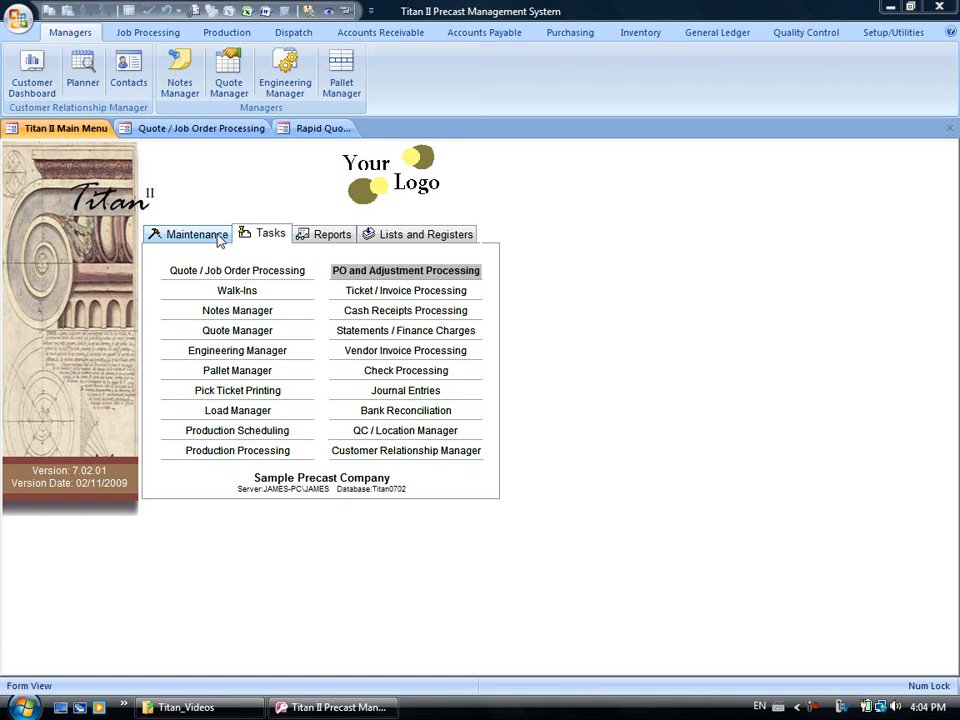
- Open Structure Maintenance from the Maintenance menu, showing the 2' x 2' storm inlet
{"action": "left_click", "coordinate": [196, 232]}
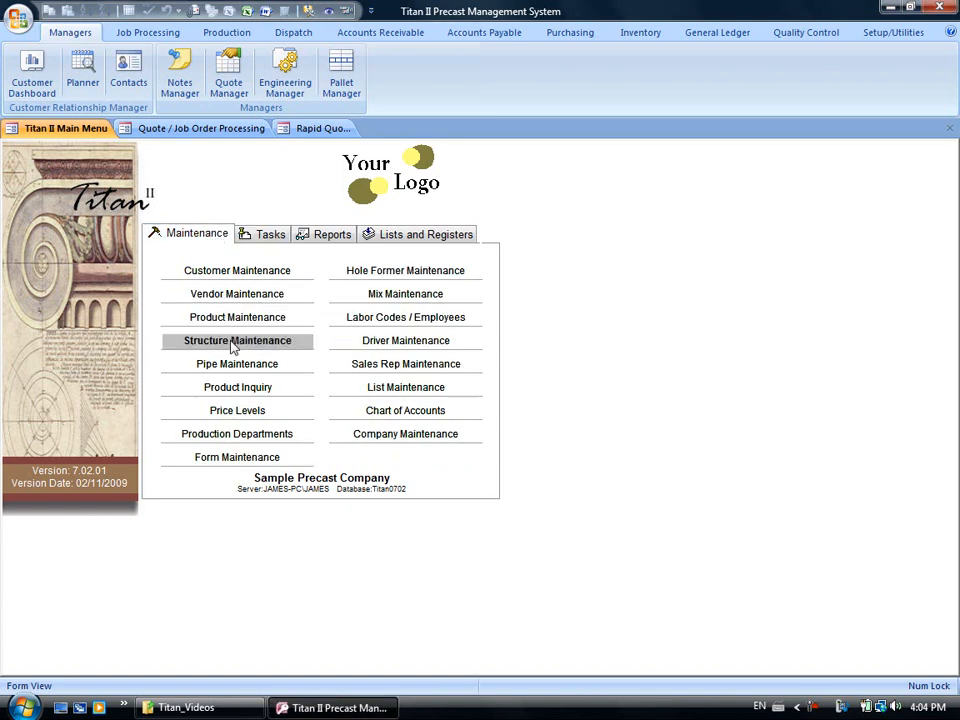
{"action": "left_click", "coordinate": [238, 340]}
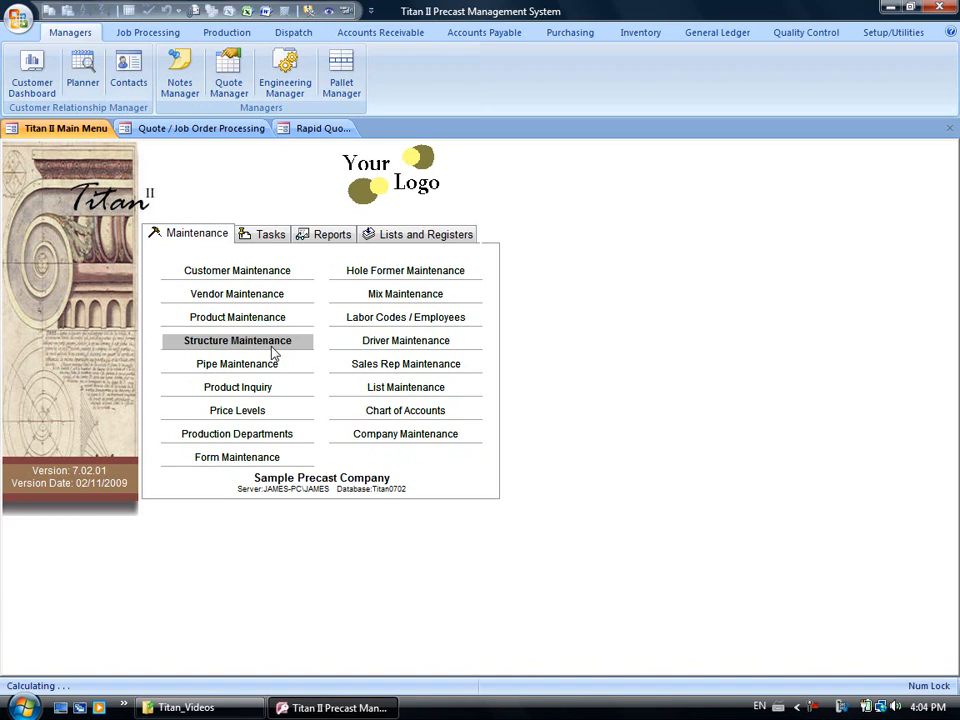
{"action": "left_click", "coordinate": [238, 340]}
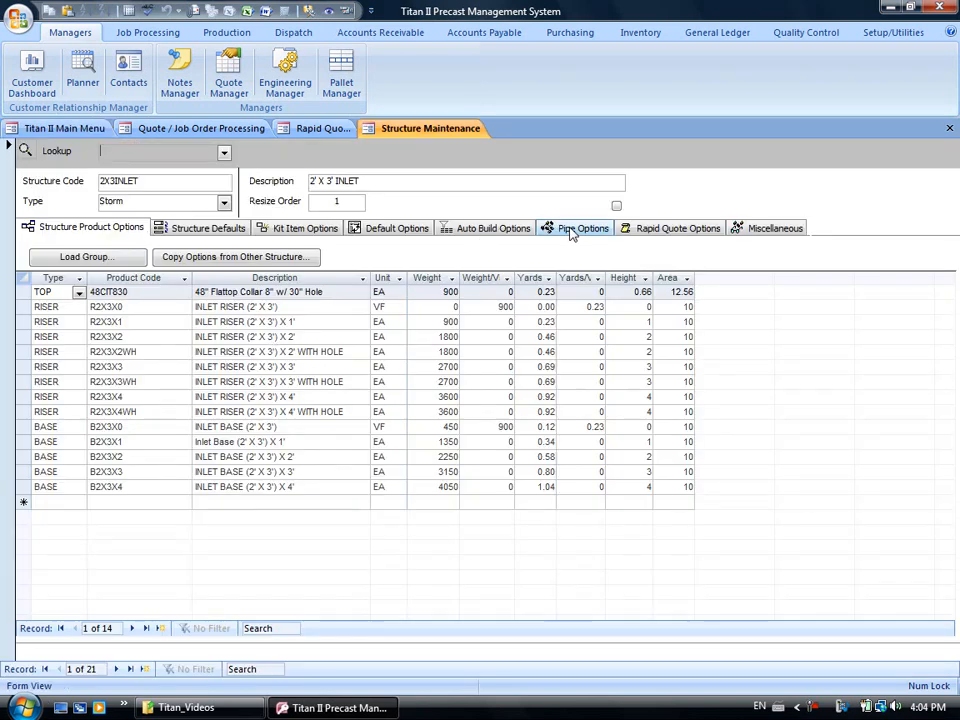
- Show the 2X3INLET structure's pipe options, an empty list meaning all pipes allowed
{"action": "left_click", "coordinate": [582, 228]}
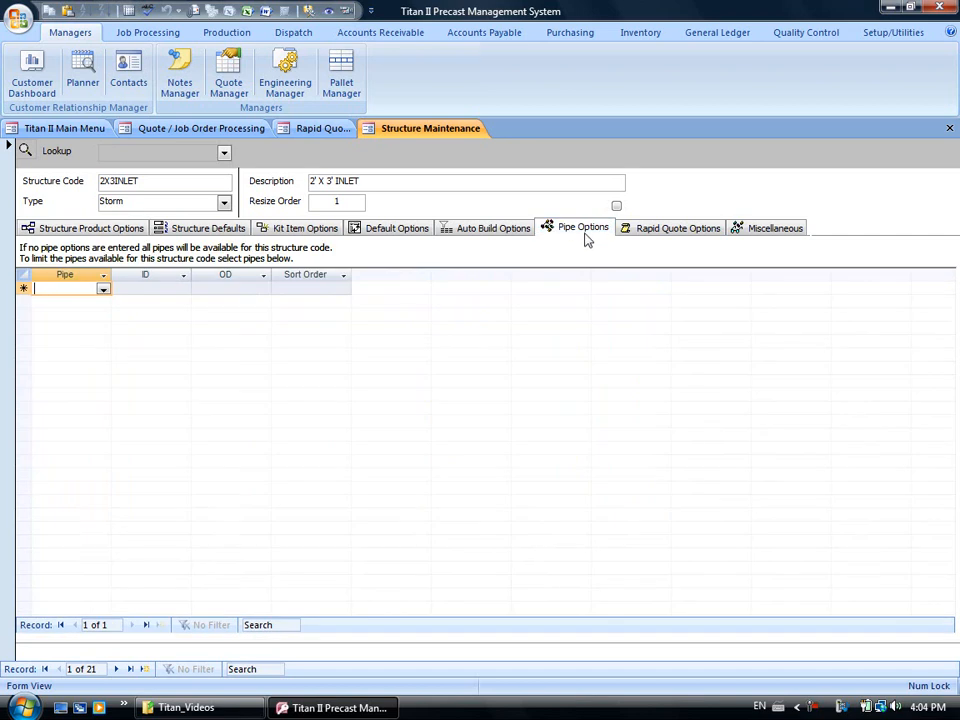
{"action": "mouse_move", "coordinate": [252, 368]}
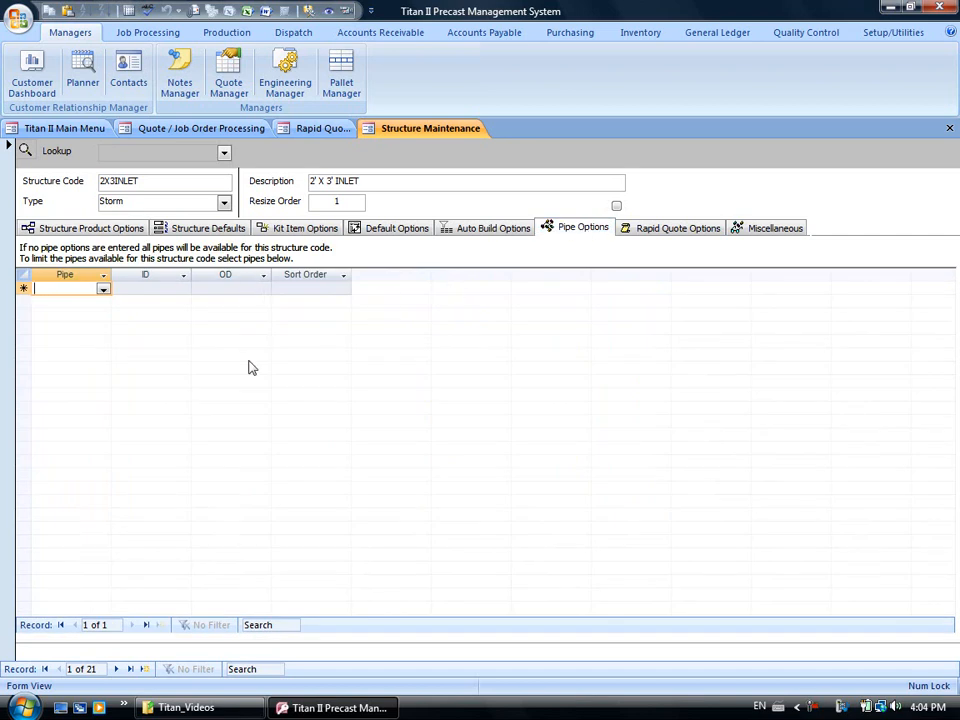
{"action": "mouse_move", "coordinate": [212, 486]}
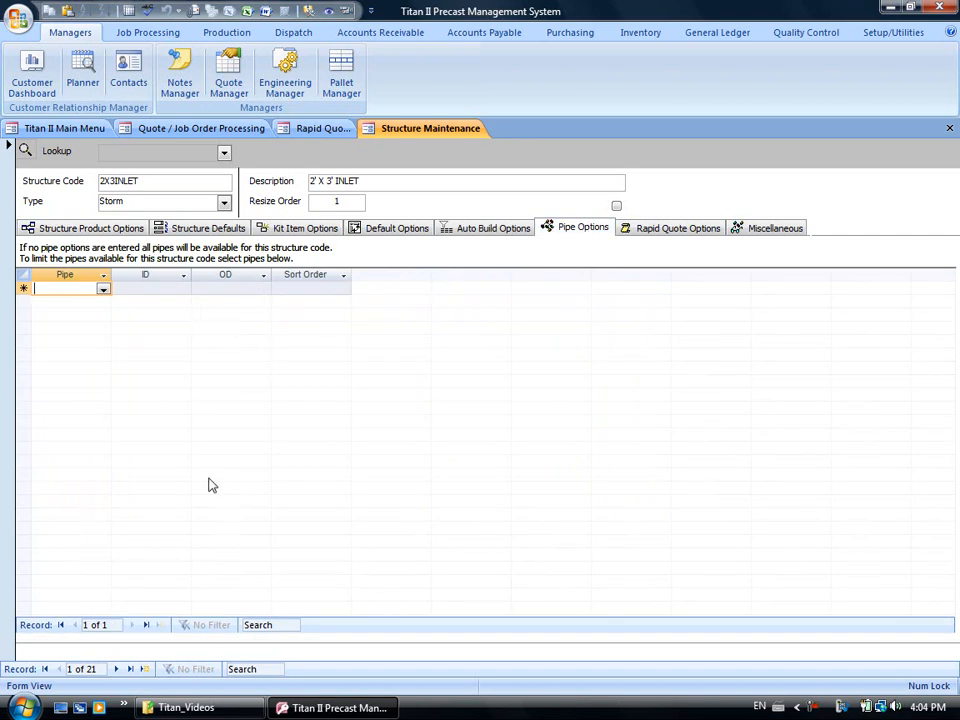
{"action": "mouse_move", "coordinate": [176, 242]}
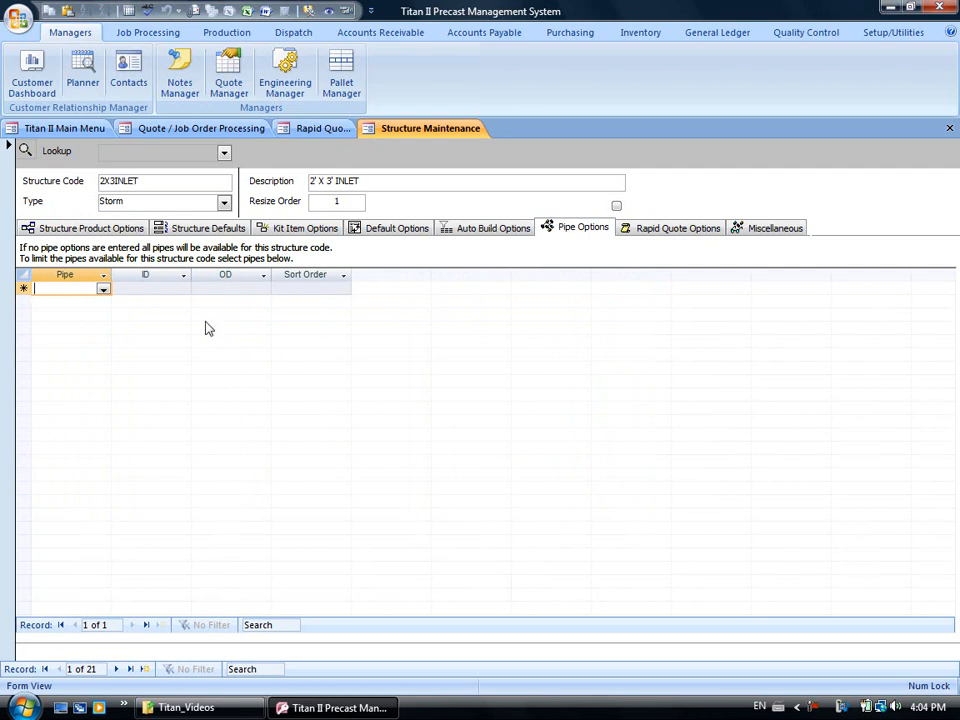
{"action": "mouse_move", "coordinate": [236, 388]}
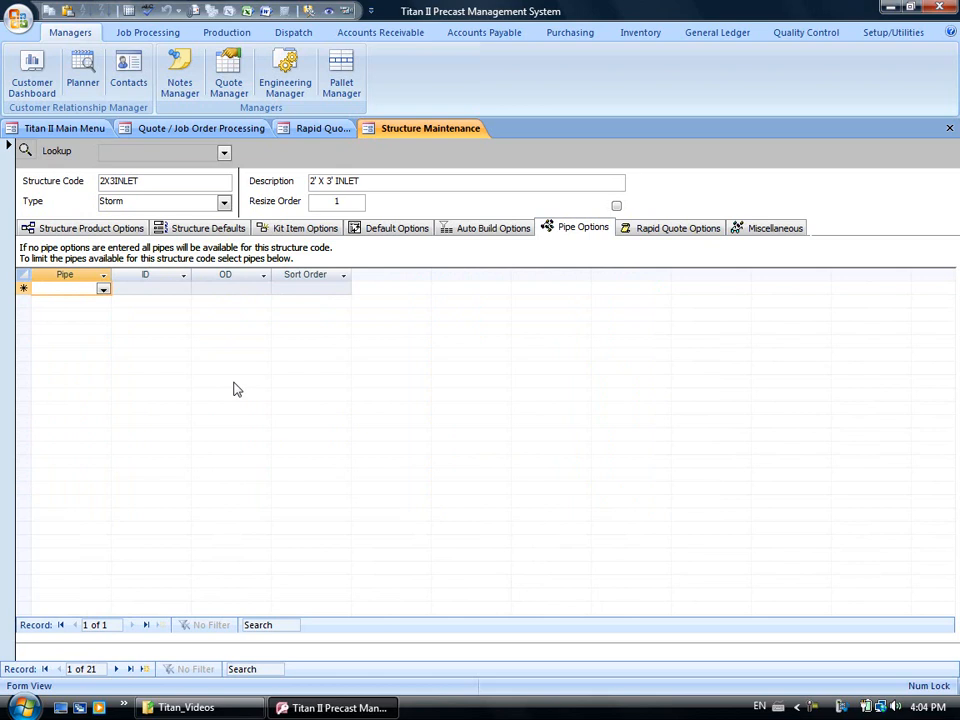
- Select the 48MANHOLE structure code from the Lookup list
{"action": "left_click", "coordinate": [224, 152]}
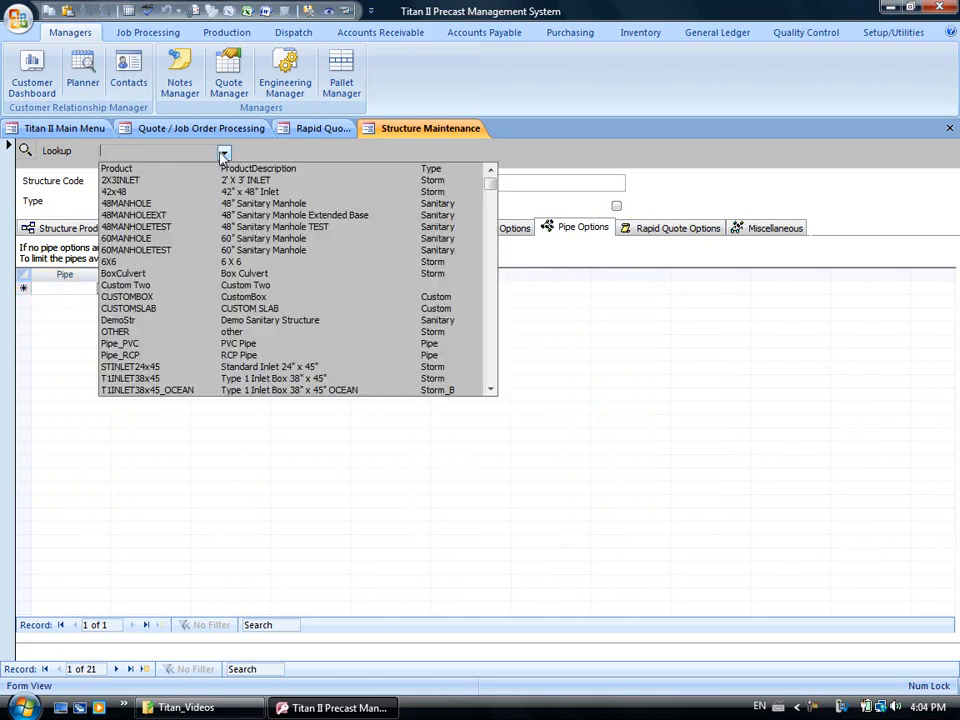
{"action": "left_click", "coordinate": [126, 204]}
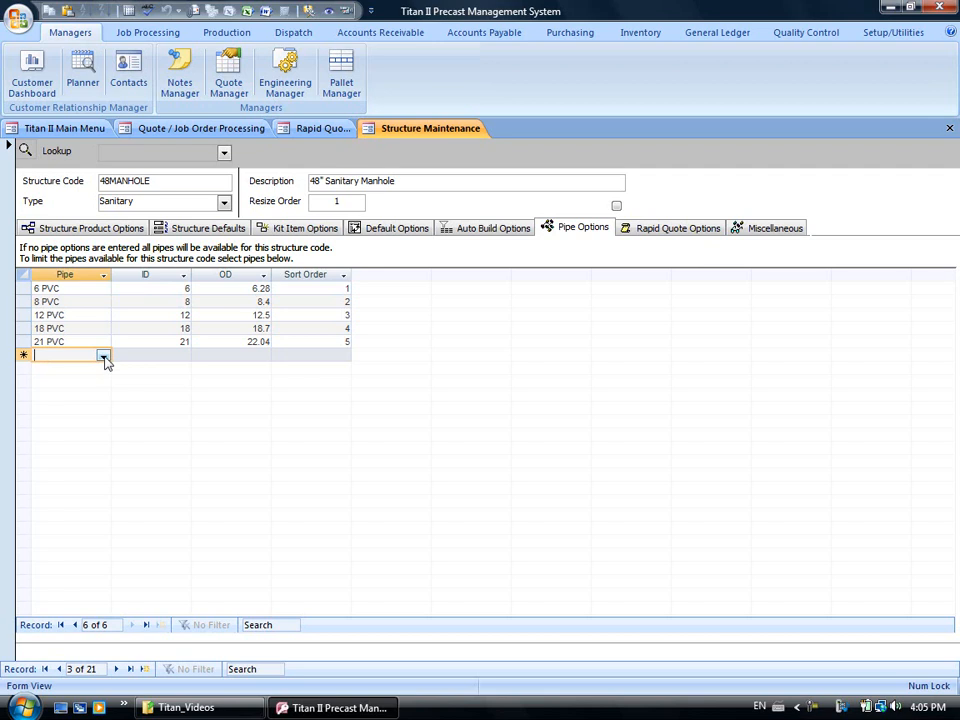
- Add a new pipe row of 21 RCP with sort order 6 and save it
{"action": "left_click", "coordinate": [104, 356]}
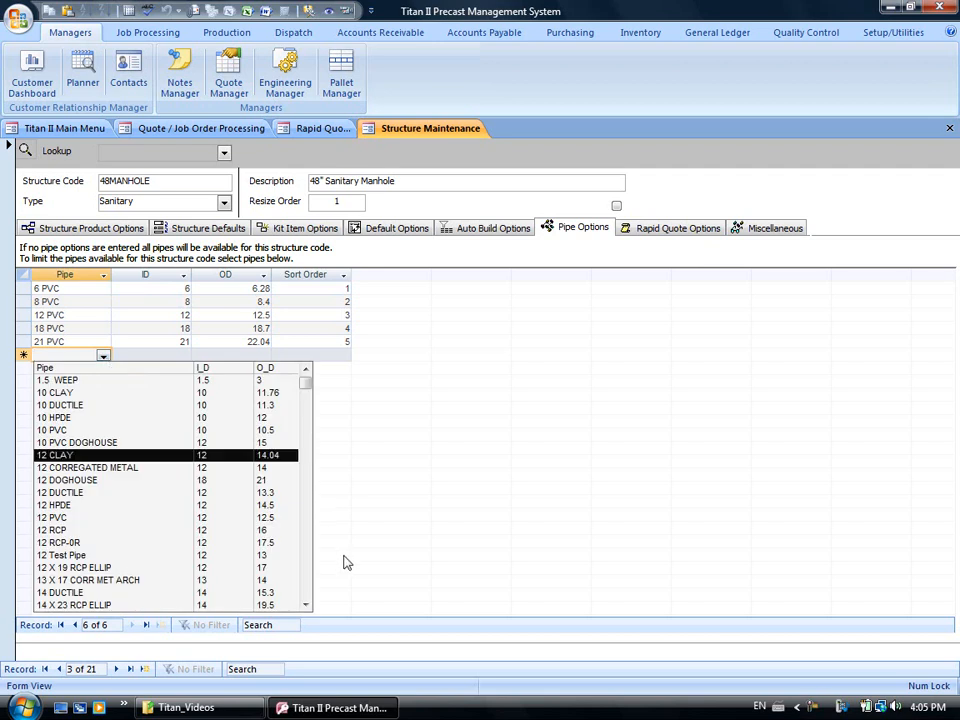
{"action": "scroll", "scroll_direction": "down", "scroll_amount": 3}
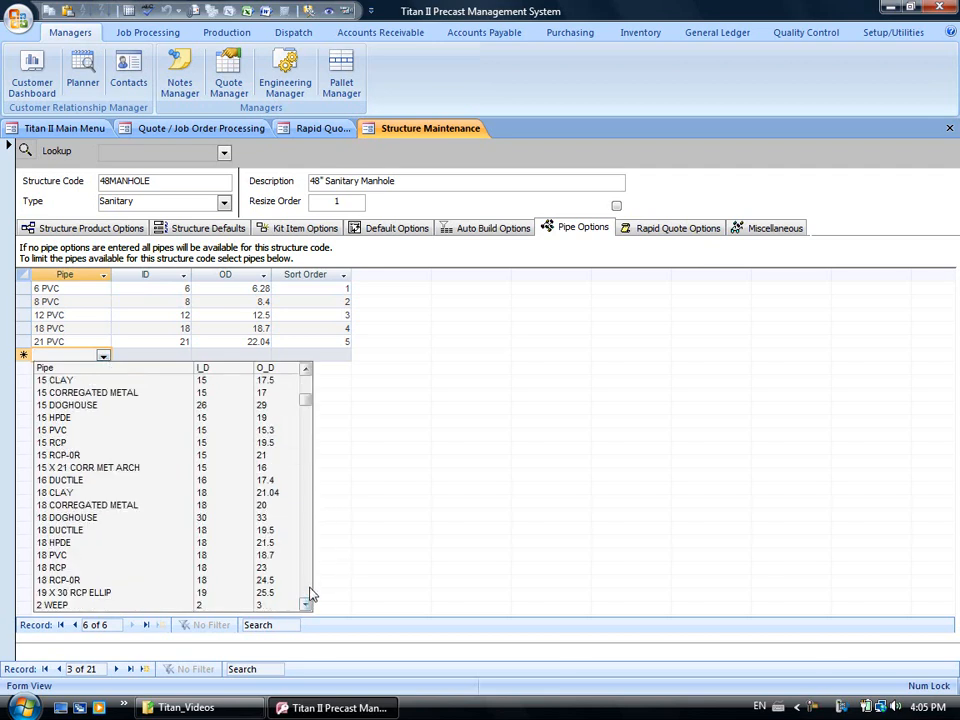
{"action": "scroll", "scroll_direction": "down", "scroll_amount": 3}
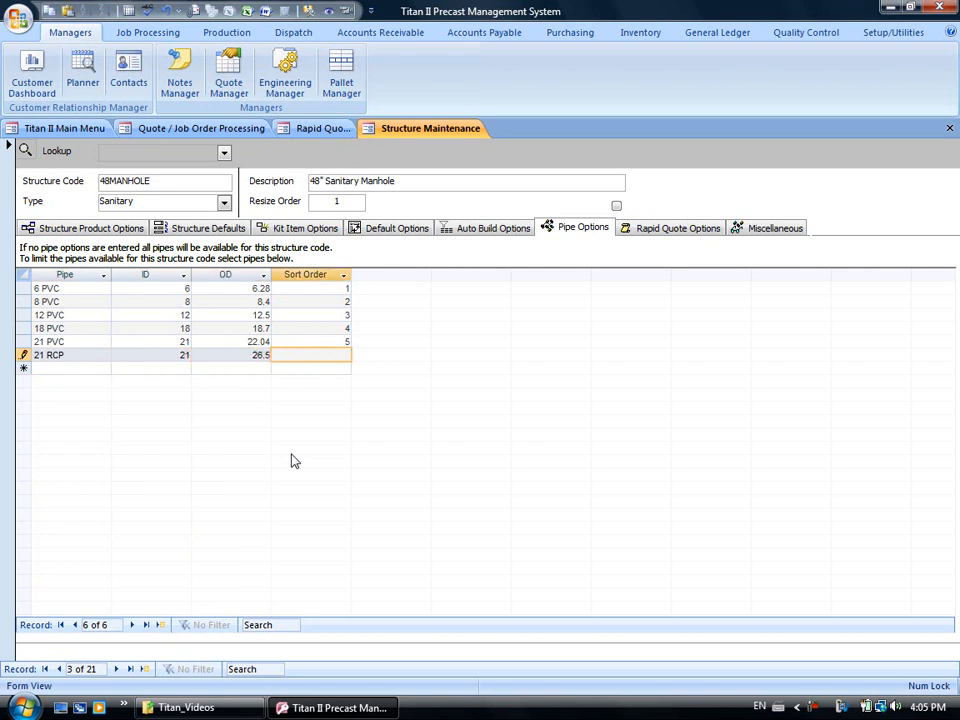
{"action": "type", "text": "6"}
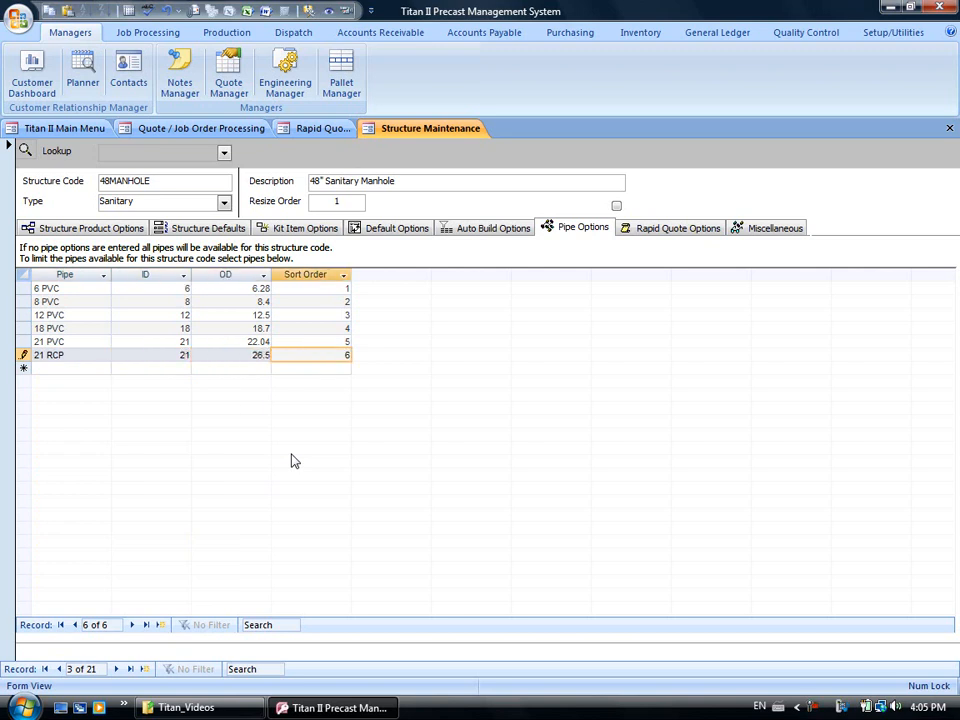
{"action": "left_click", "coordinate": [310, 328]}
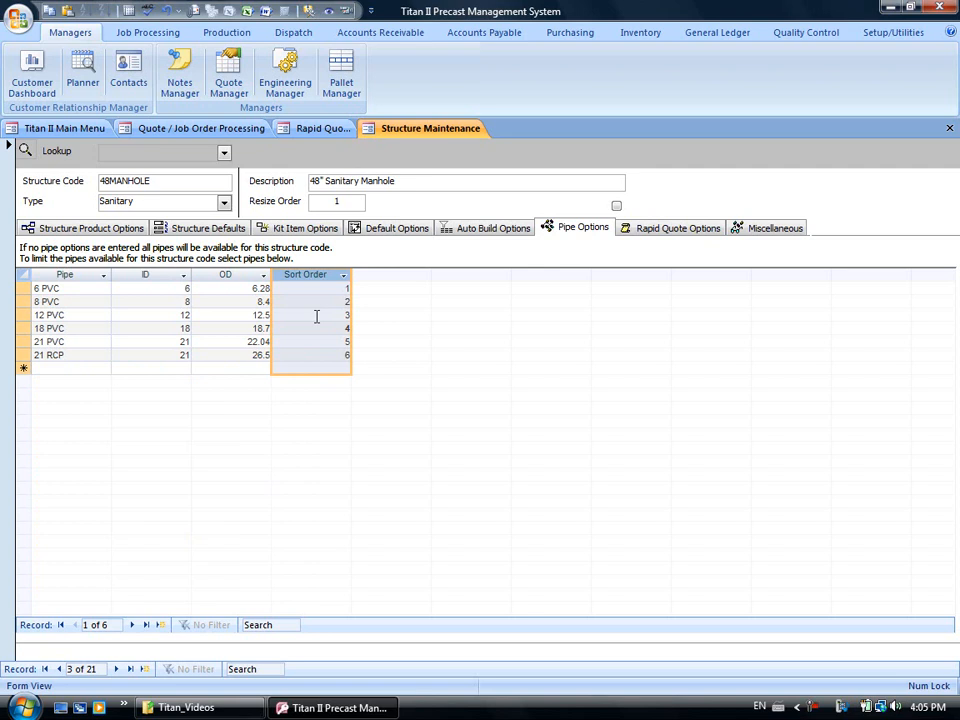
{"action": "mouse_move", "coordinate": [324, 152]}
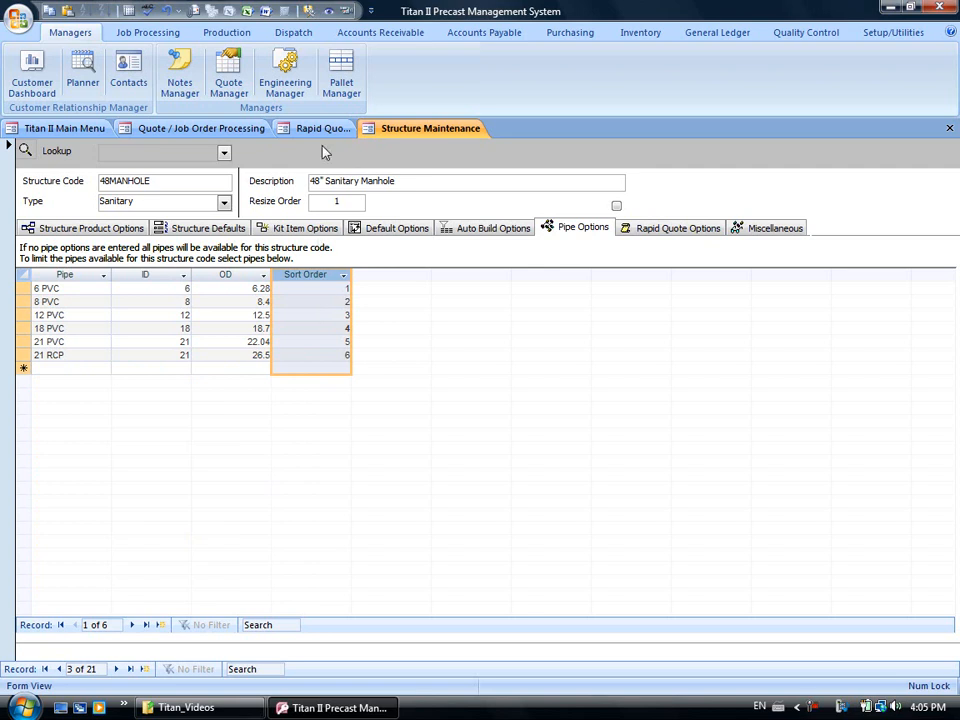
{"action": "mouse_move", "coordinate": [322, 128]}
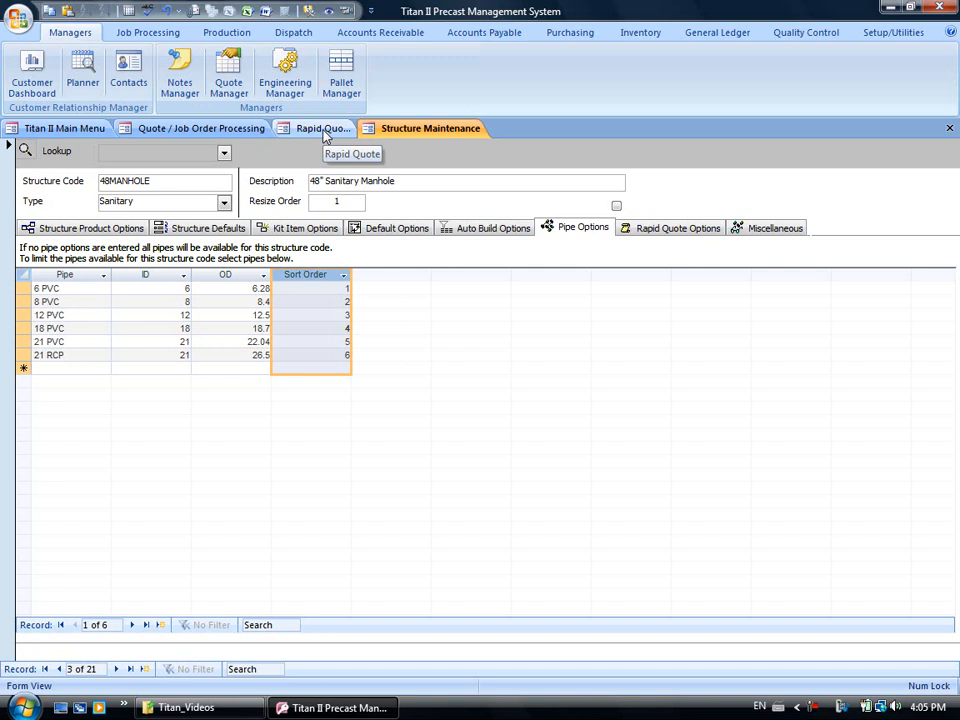
- Add structure mh2 with top 80 as a new row in the Pluto Plaza Rapid Quote
{"action": "left_click", "coordinate": [324, 128]}
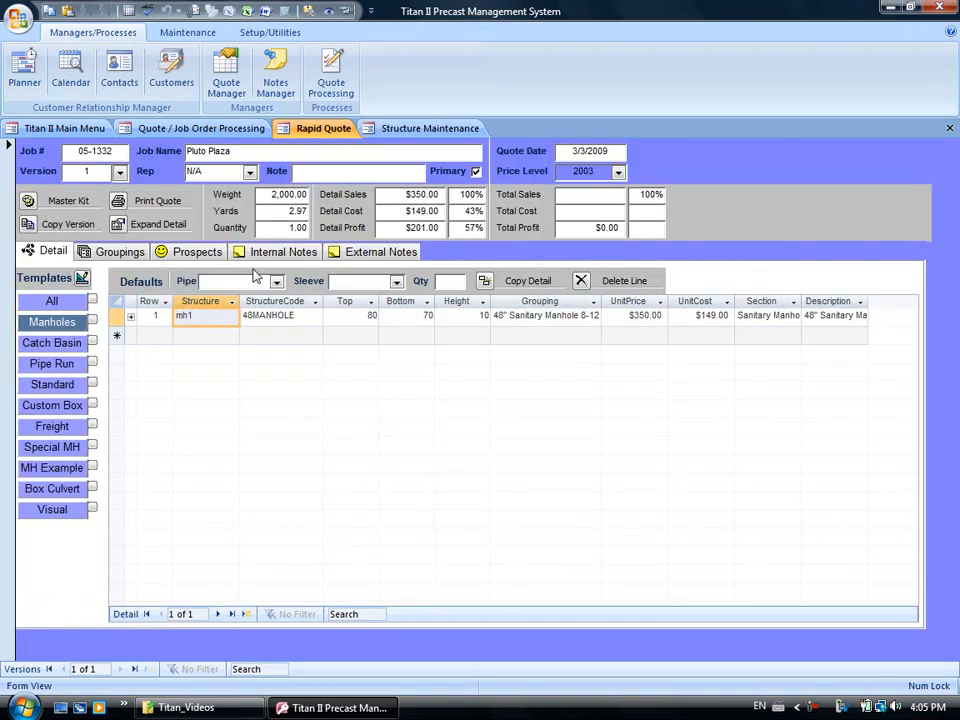
{"action": "left_click", "coordinate": [204, 336]}
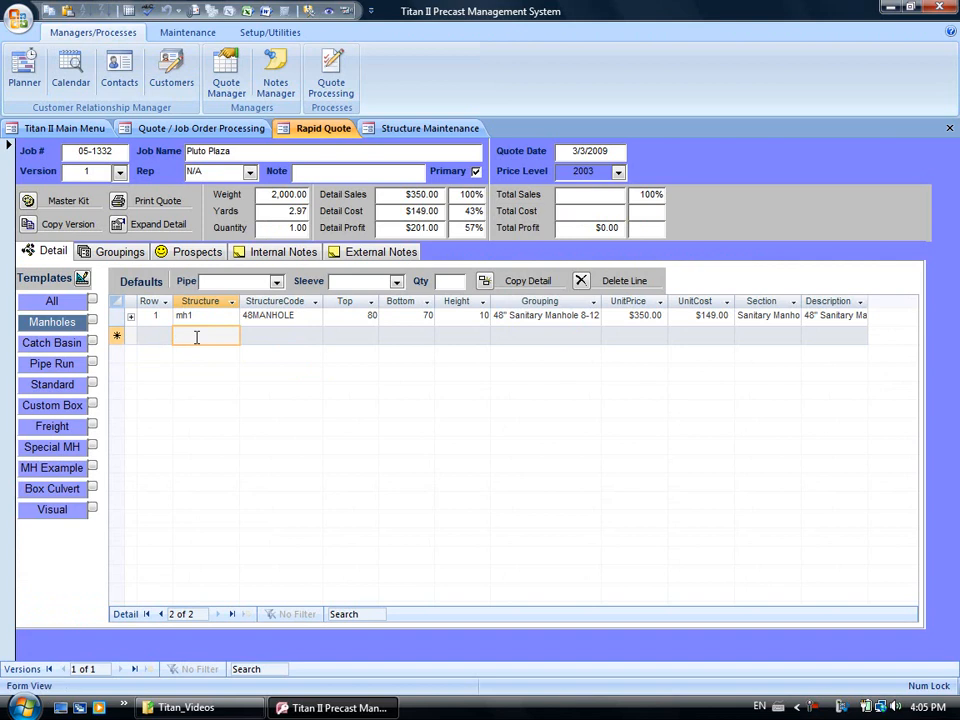
{"action": "type", "text": "mh2"}
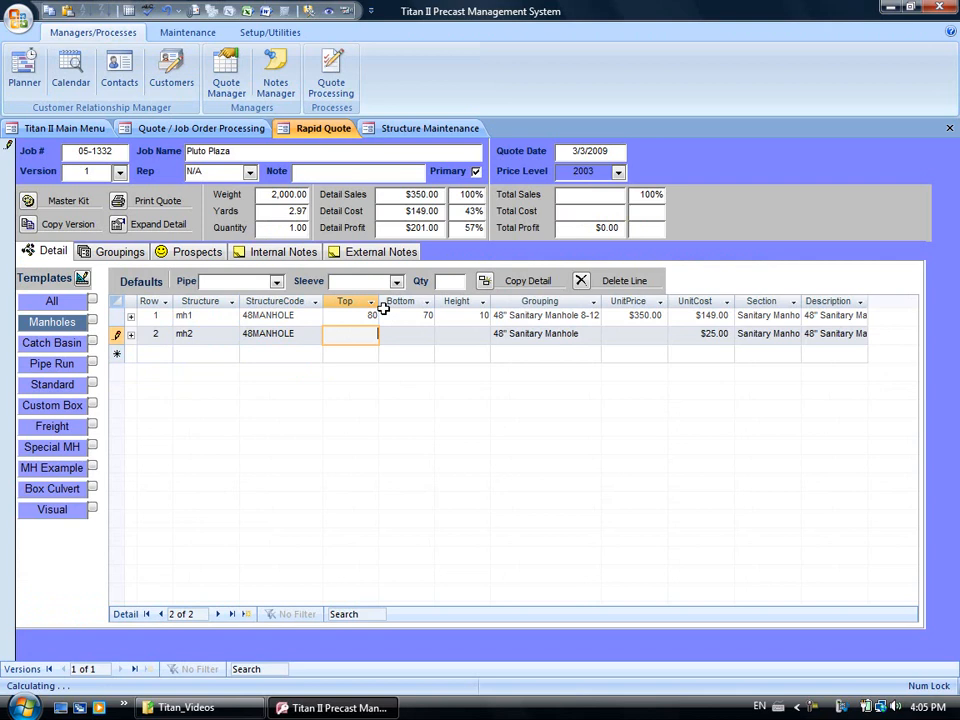
{"action": "type", "text": "80"}
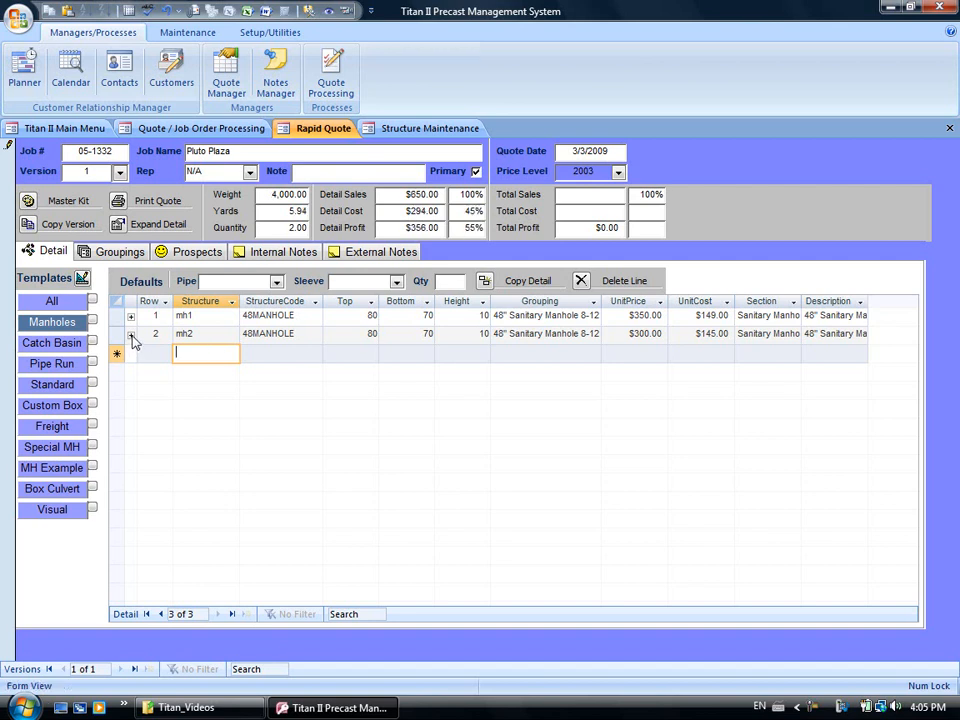
- Give mh2 an 8 PVC pipe with product PSX12M sleeves, quantity 2
{"action": "left_click", "coordinate": [132, 332]}
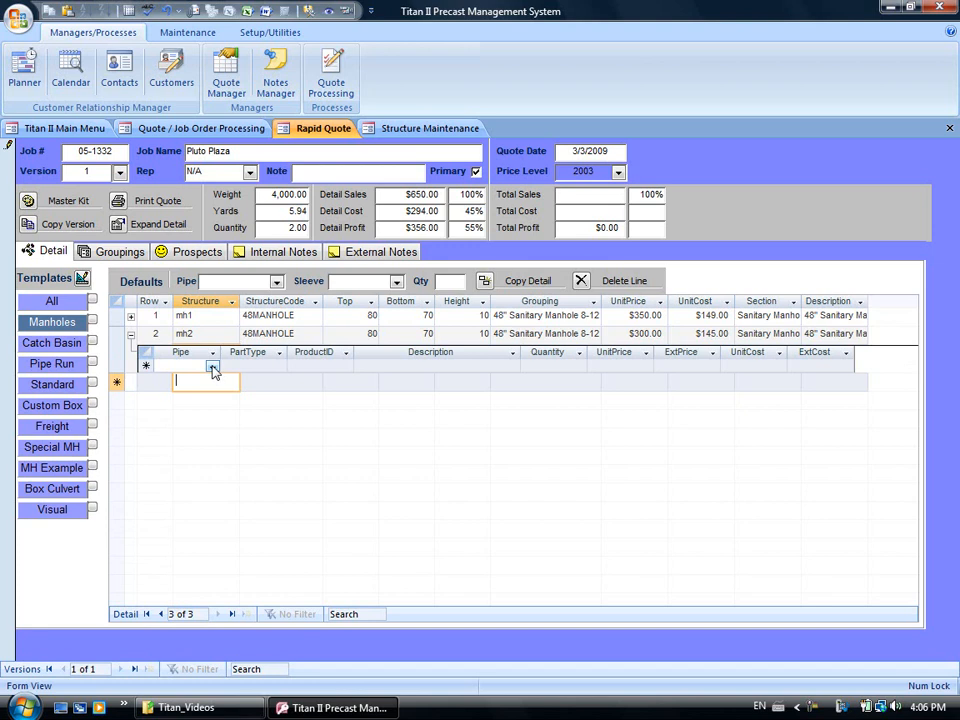
{"action": "left_click", "coordinate": [212, 366]}
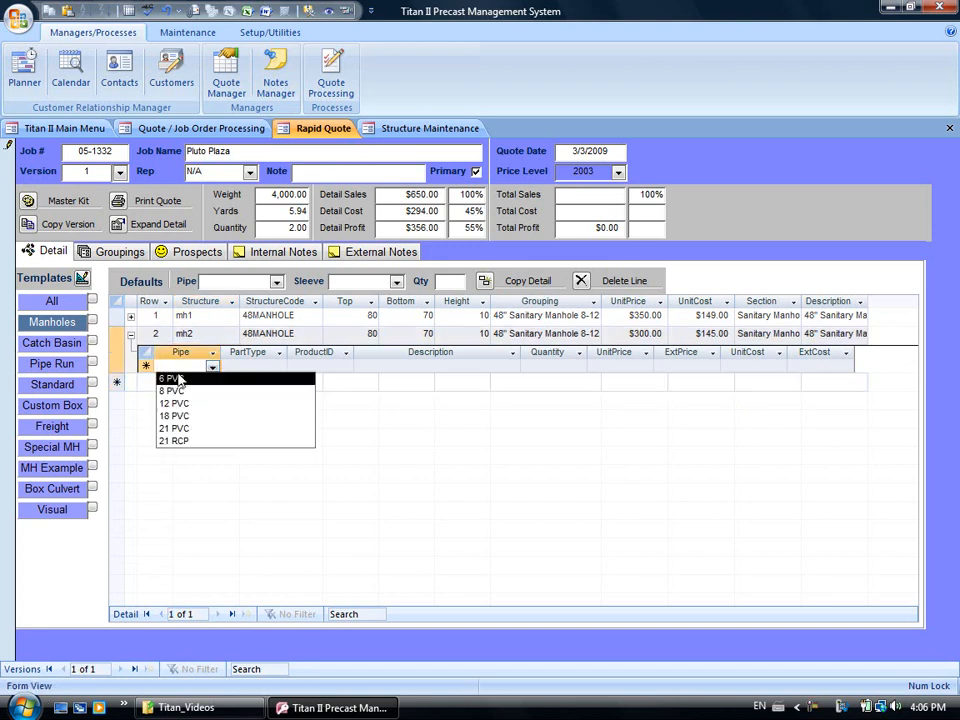
{"action": "mouse_move", "coordinate": [190, 442]}
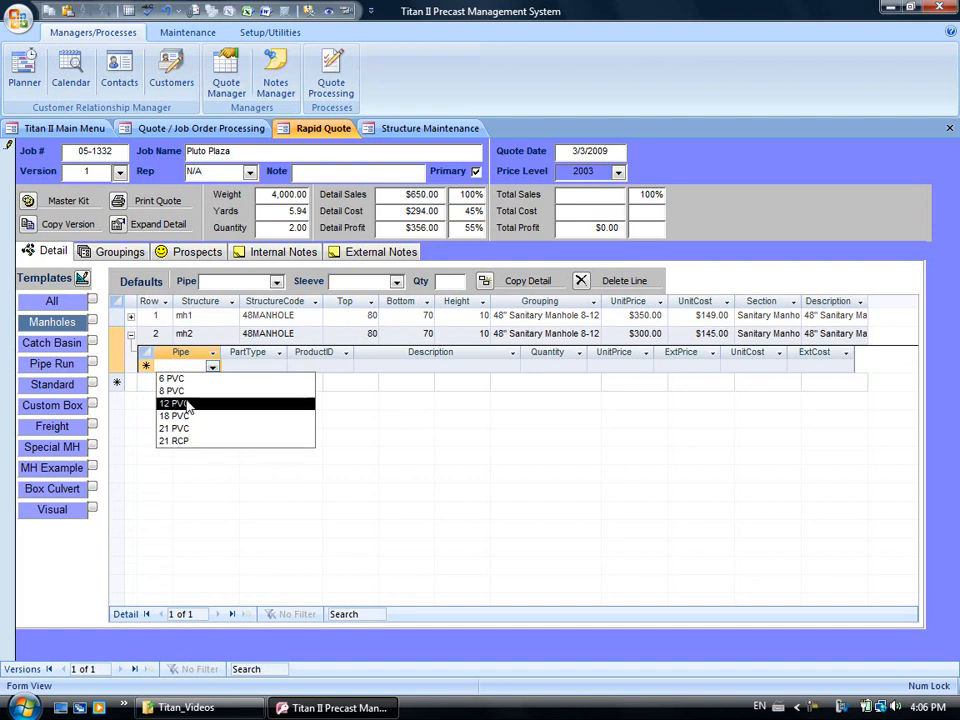
{"action": "left_click", "coordinate": [172, 390]}
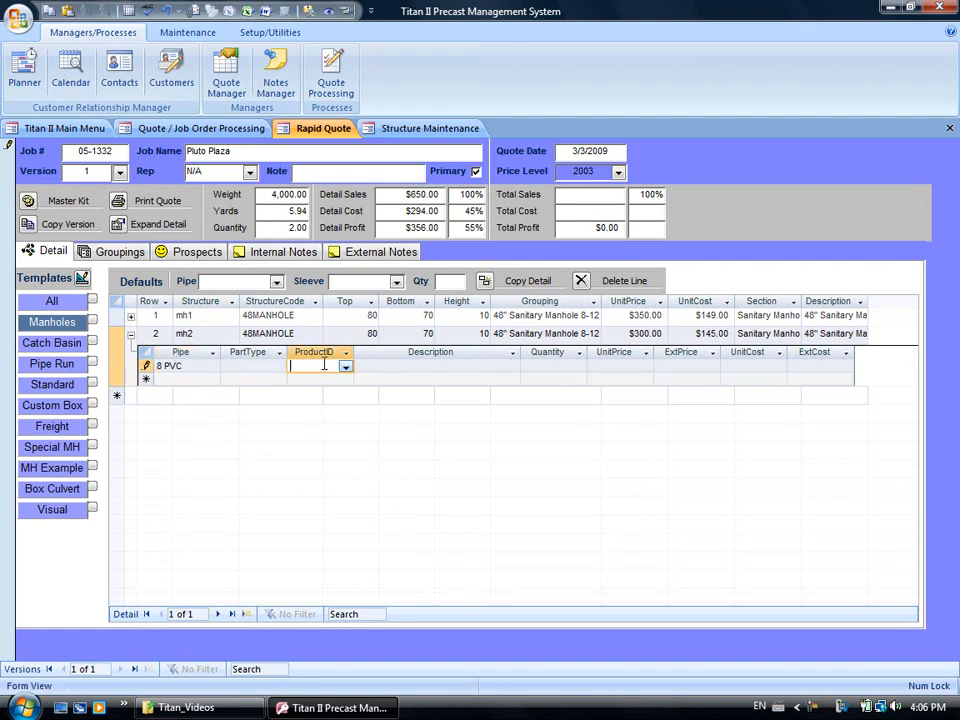
{"action": "type", "text": "PSX12M"}
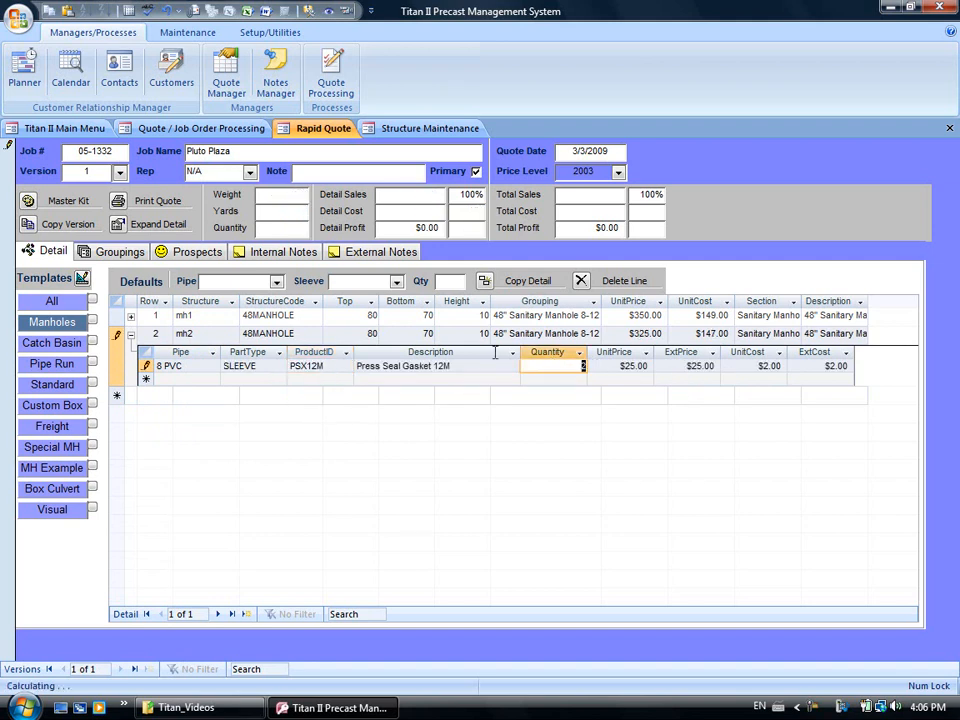
{"action": "type", "text": "2"}
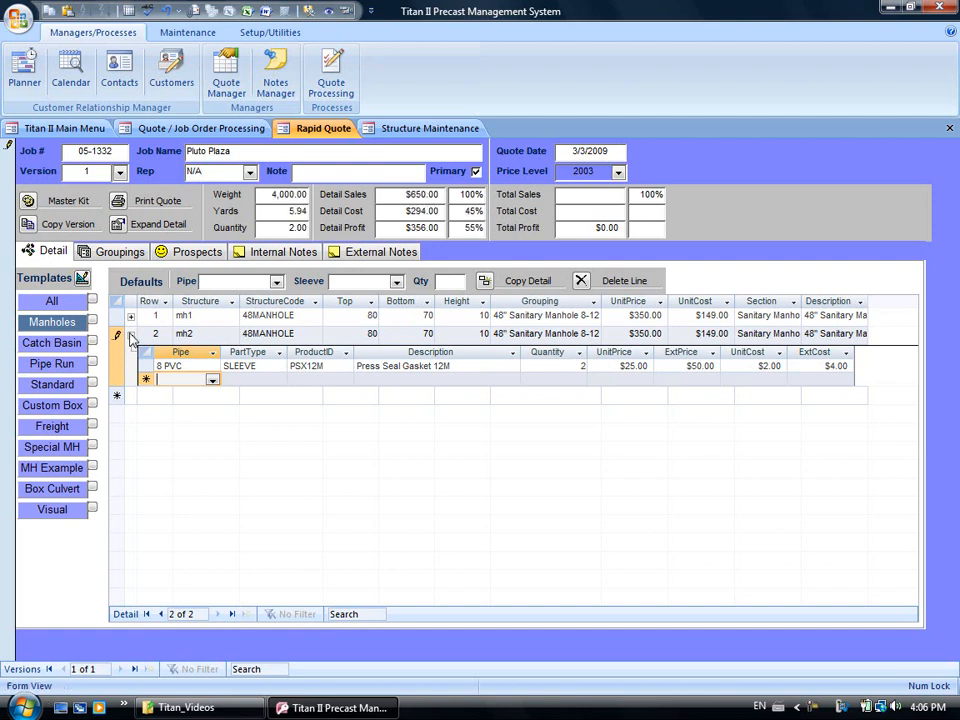
- Start a third quote row and set its structure code to 60MANHOLE
{"action": "left_click", "coordinate": [132, 332]}
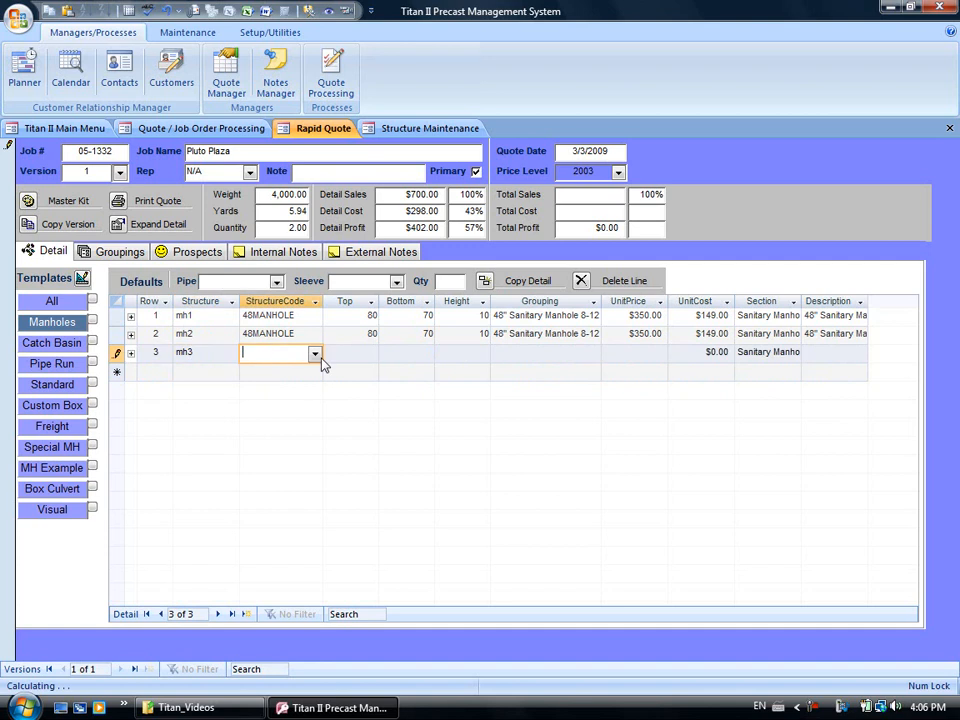
{"action": "left_click", "coordinate": [316, 352]}
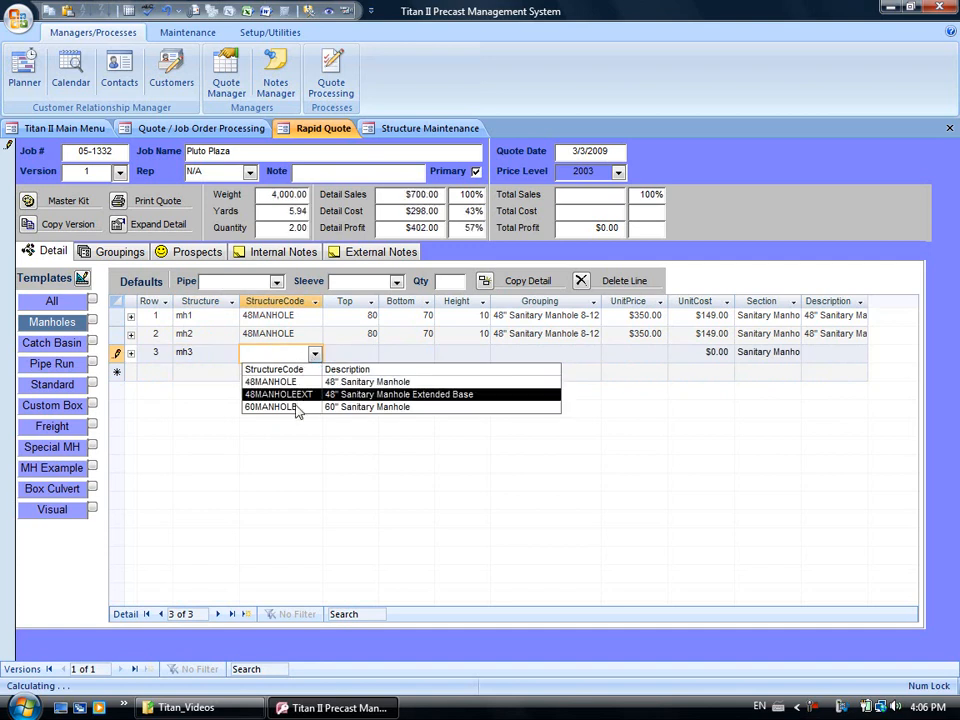
{"action": "left_click", "coordinate": [270, 408]}
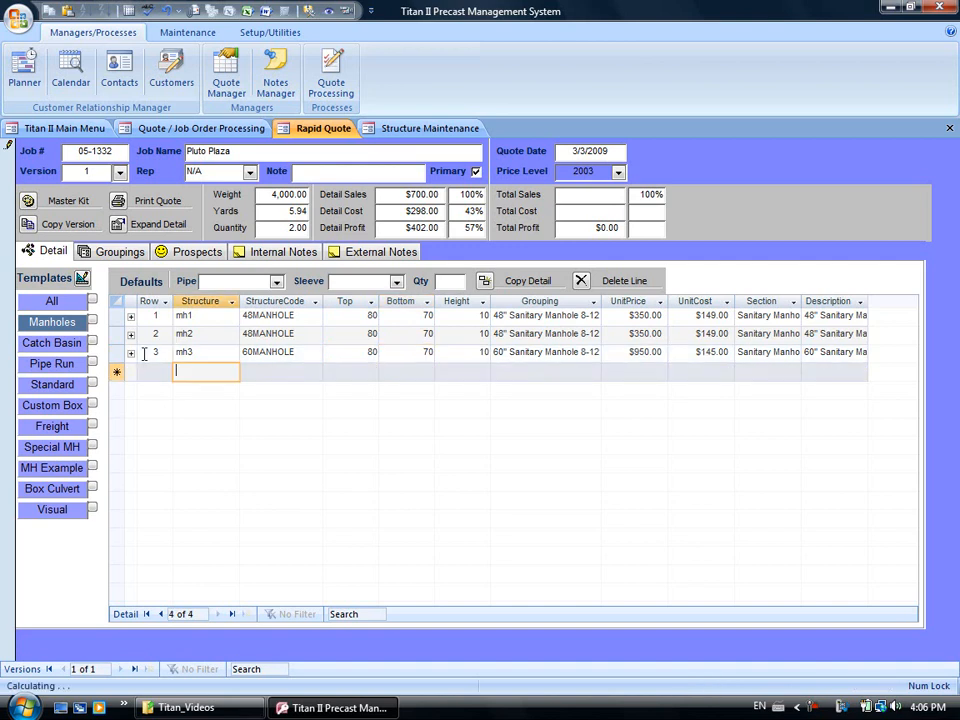
- Expand row 3's pipe details and switch to the MH Example detail grid layout
{"action": "left_click", "coordinate": [132, 352]}
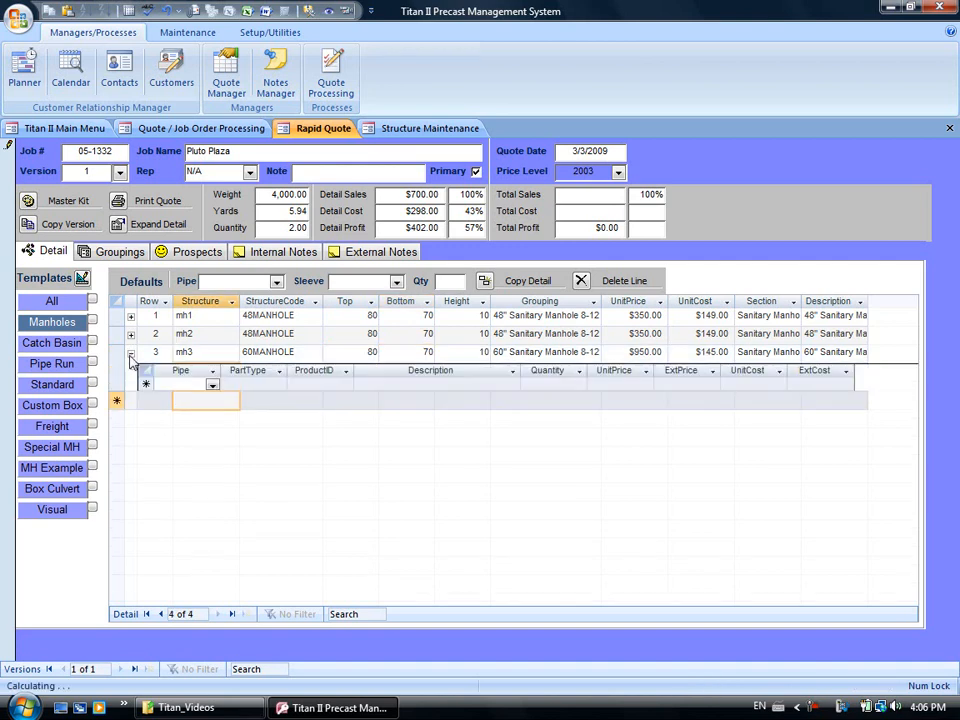
{"action": "left_click", "coordinate": [212, 384]}
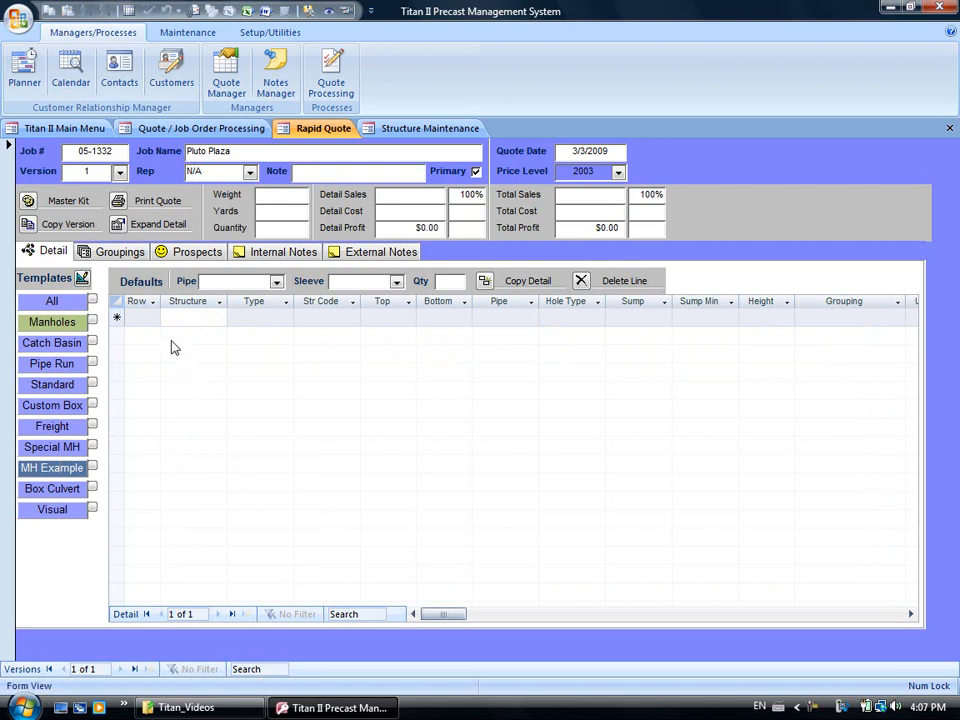
- Enter MH700 as a new structure row on 48MANHOLE
{"action": "left_click", "coordinate": [190, 316]}
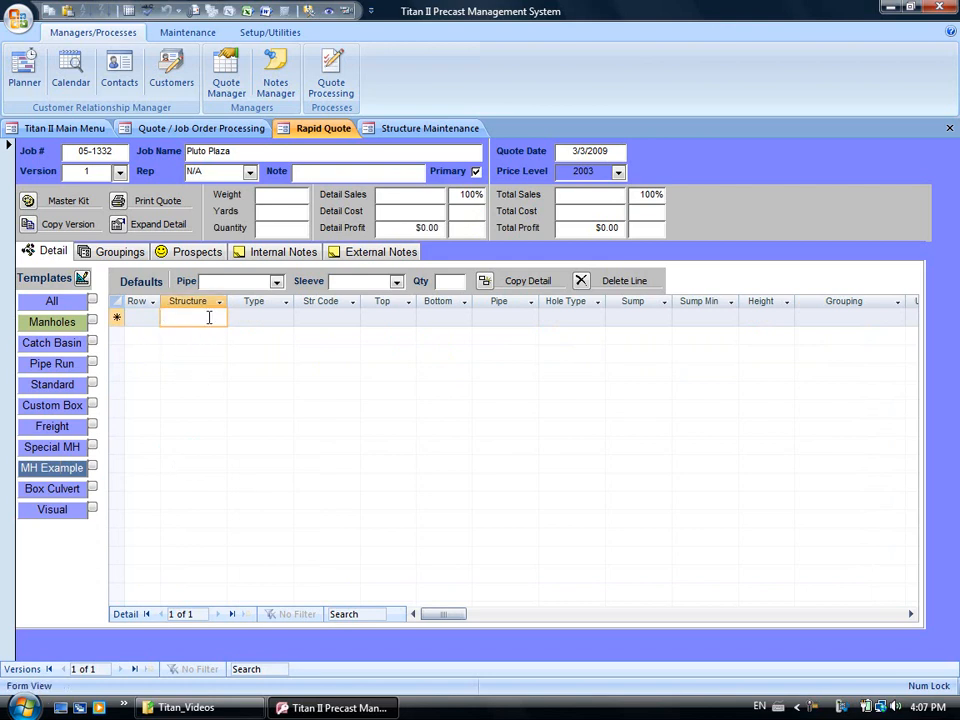
{"action": "type", "text": "mh700"}
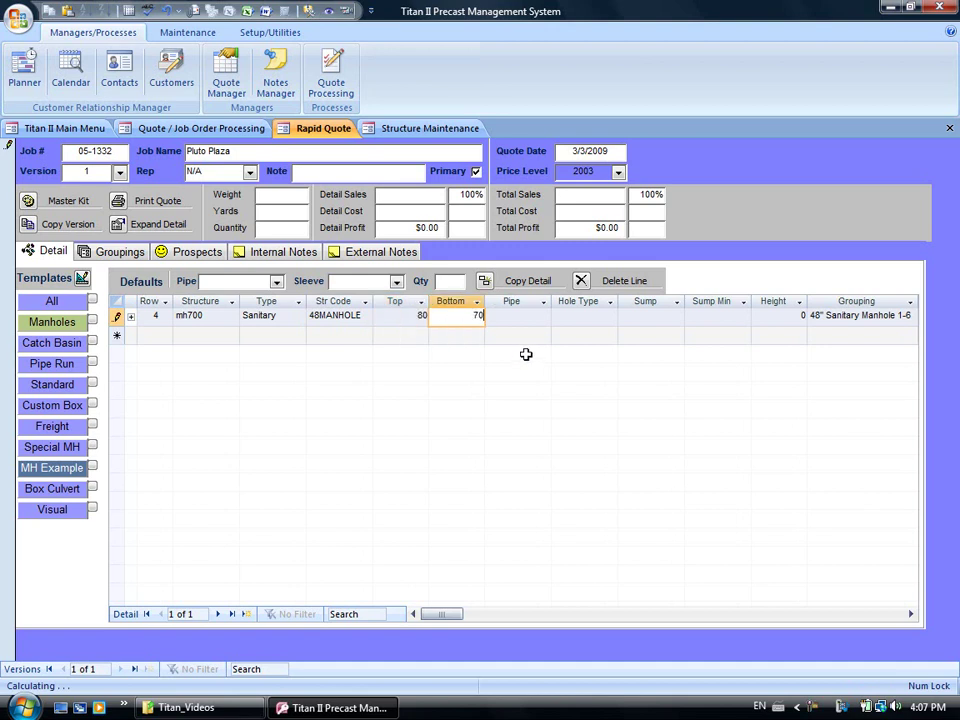
{"action": "left_click", "coordinate": [510, 316]}
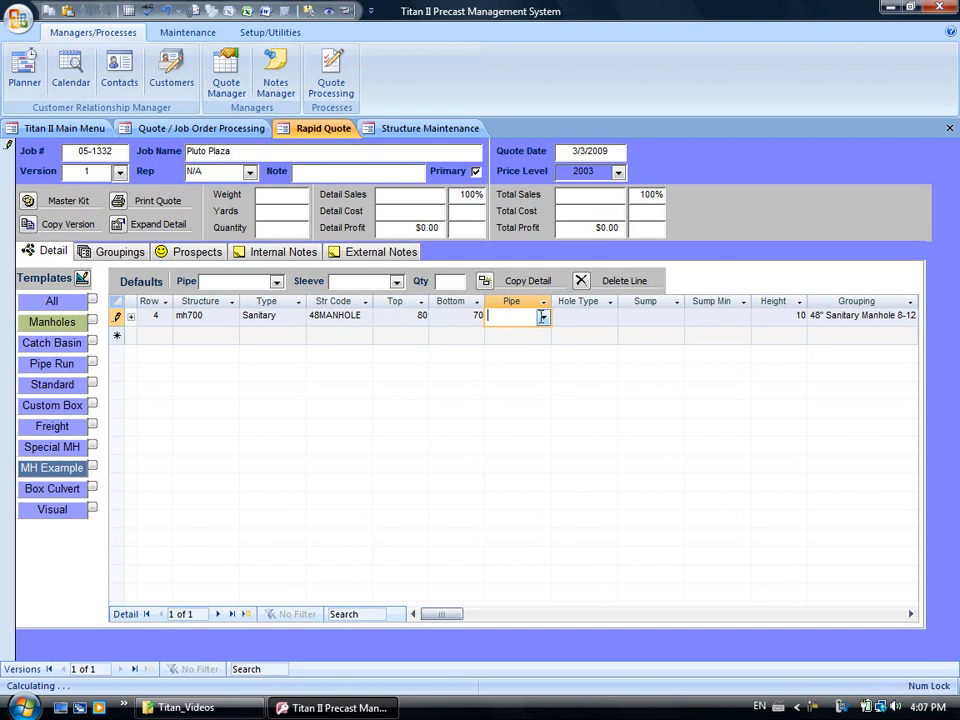
- Set the MH700 row's pipe to 6 PVC and hole type to IPS1228
{"action": "left_click", "coordinate": [544, 316]}
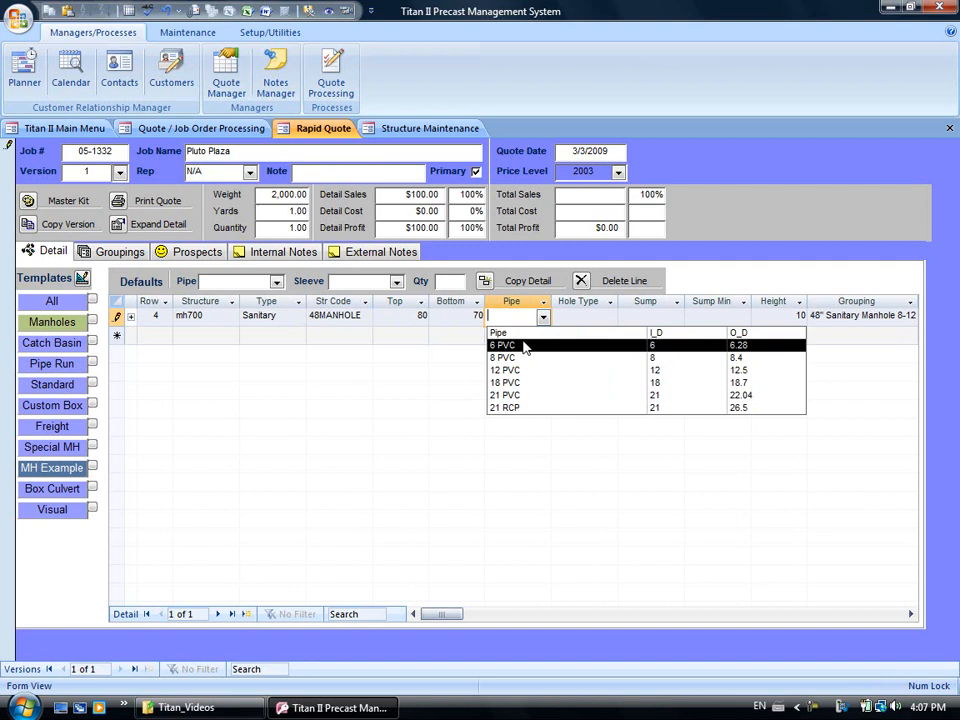
{"action": "left_click", "coordinate": [504, 344]}
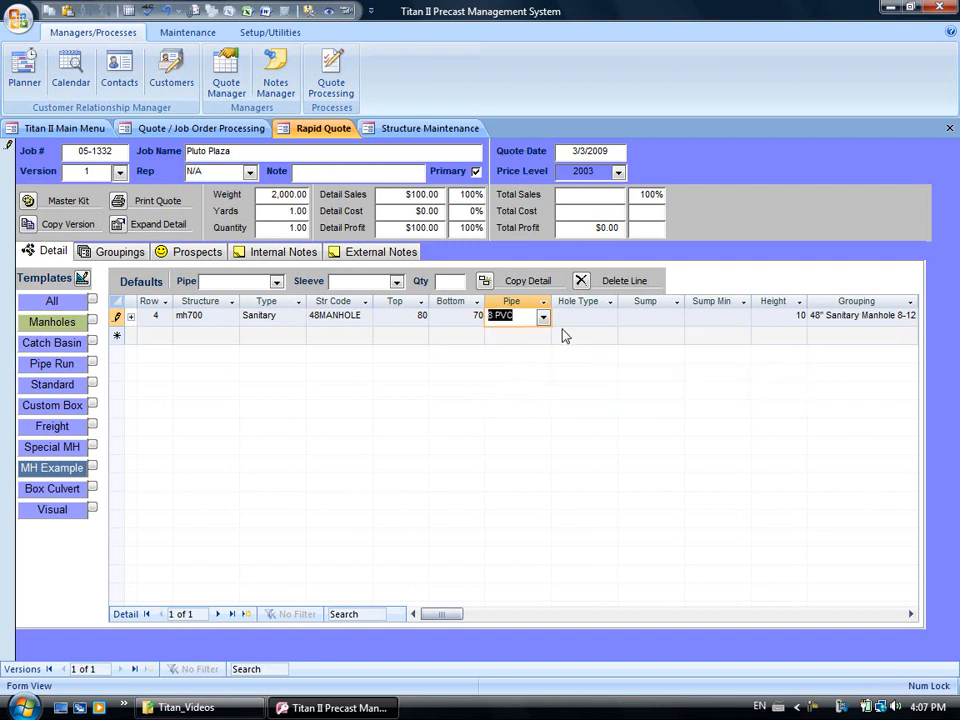
{"action": "left_click", "coordinate": [608, 316]}
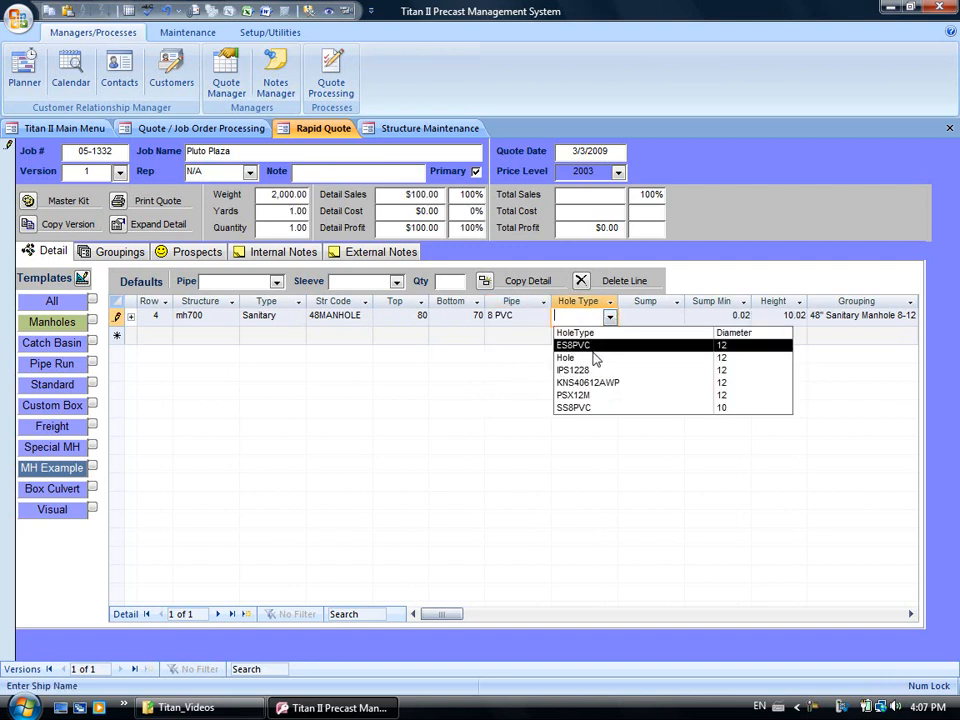
{"action": "left_click", "coordinate": [574, 370]}
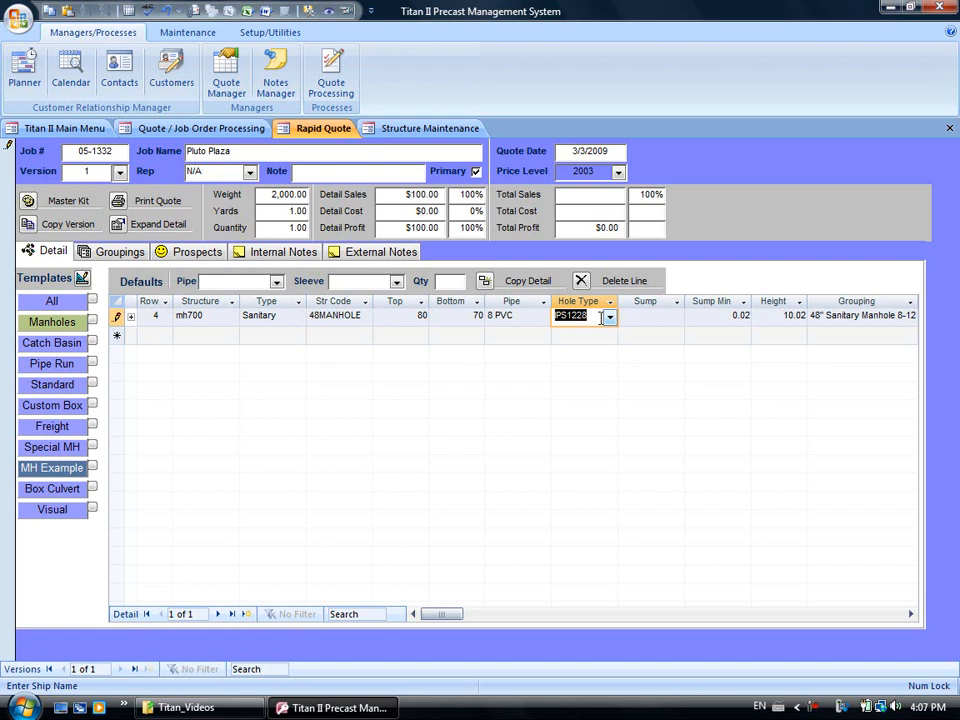
{"action": "left_click", "coordinate": [650, 316]}
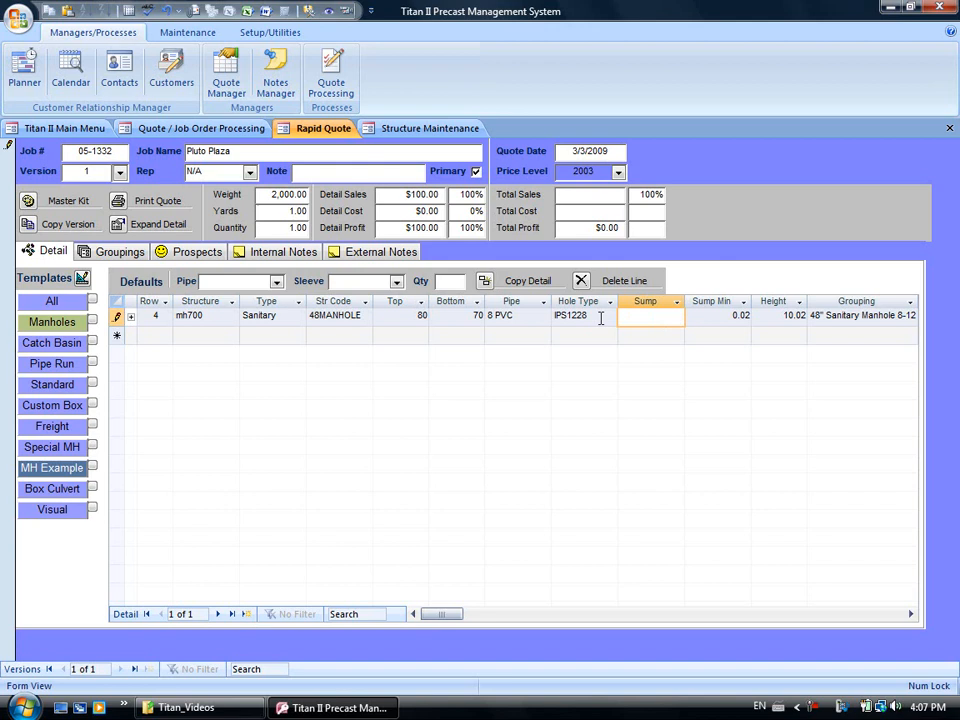
{"action": "mouse_move", "coordinate": [344, 312]}
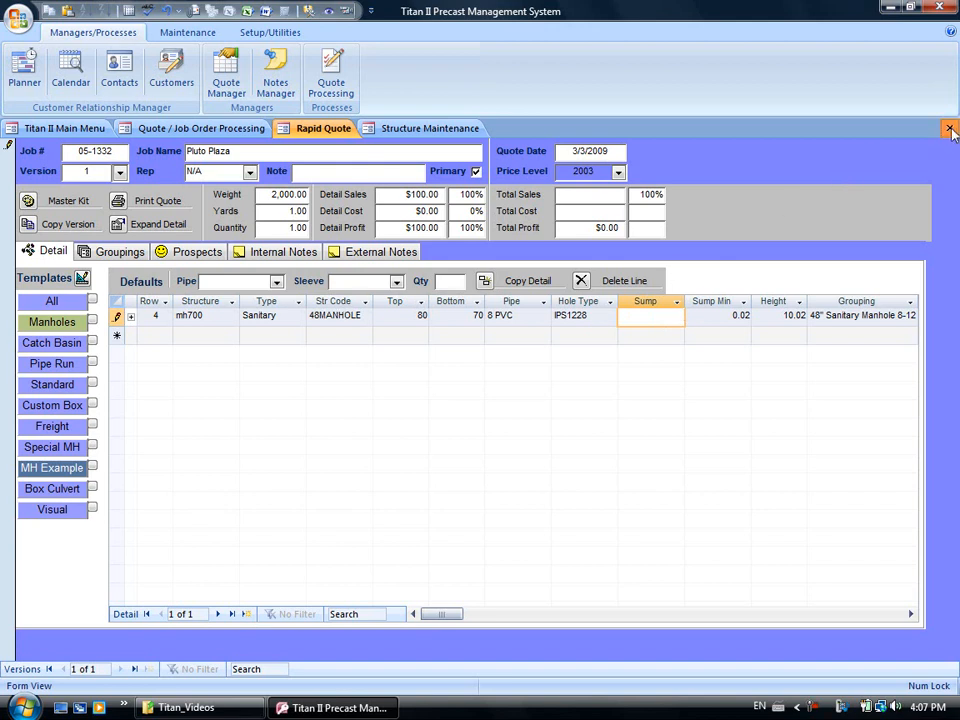
- Close Rapid Quote and filter Quote / Job Order Processing to Open jobs, showing 05-1331 Davidson Plaza
{"action": "left_click", "coordinate": [952, 130]}
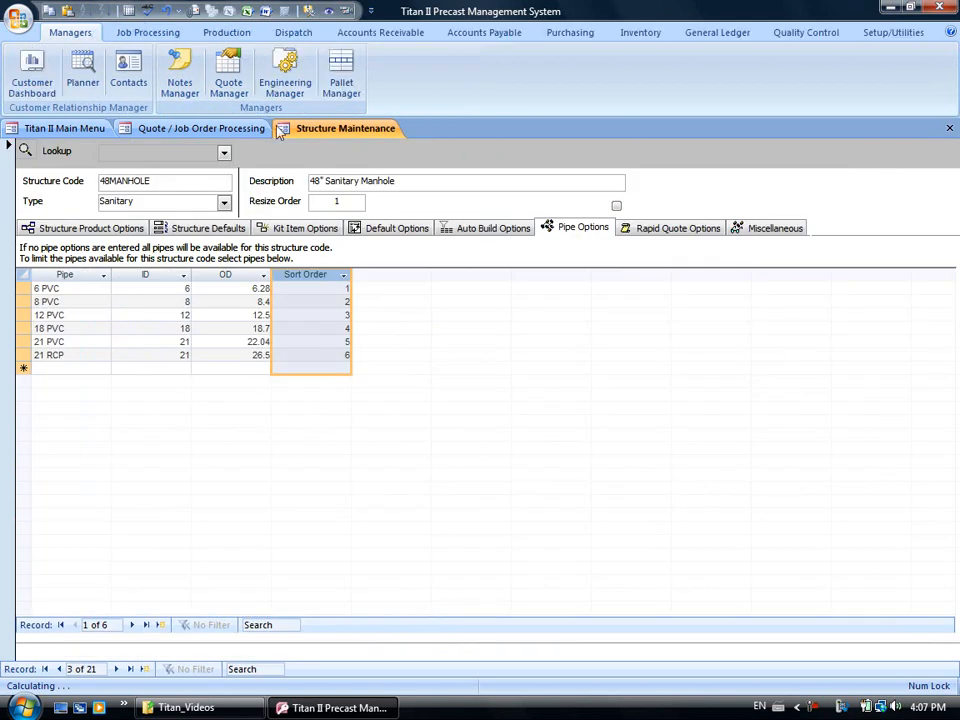
{"action": "left_click", "coordinate": [200, 128]}
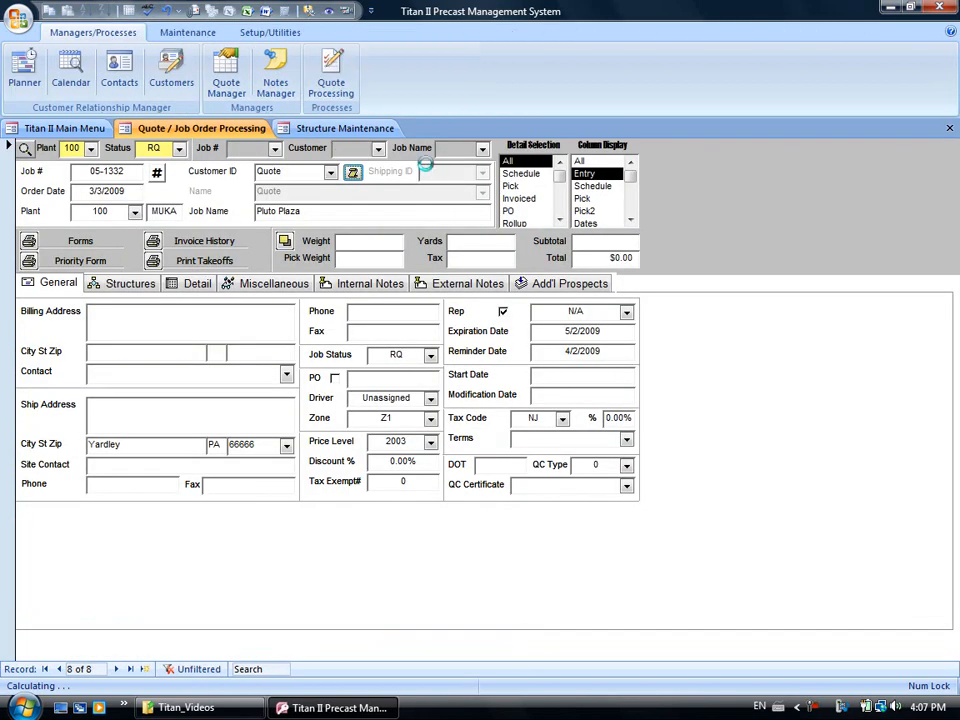
{"action": "left_click", "coordinate": [178, 148]}
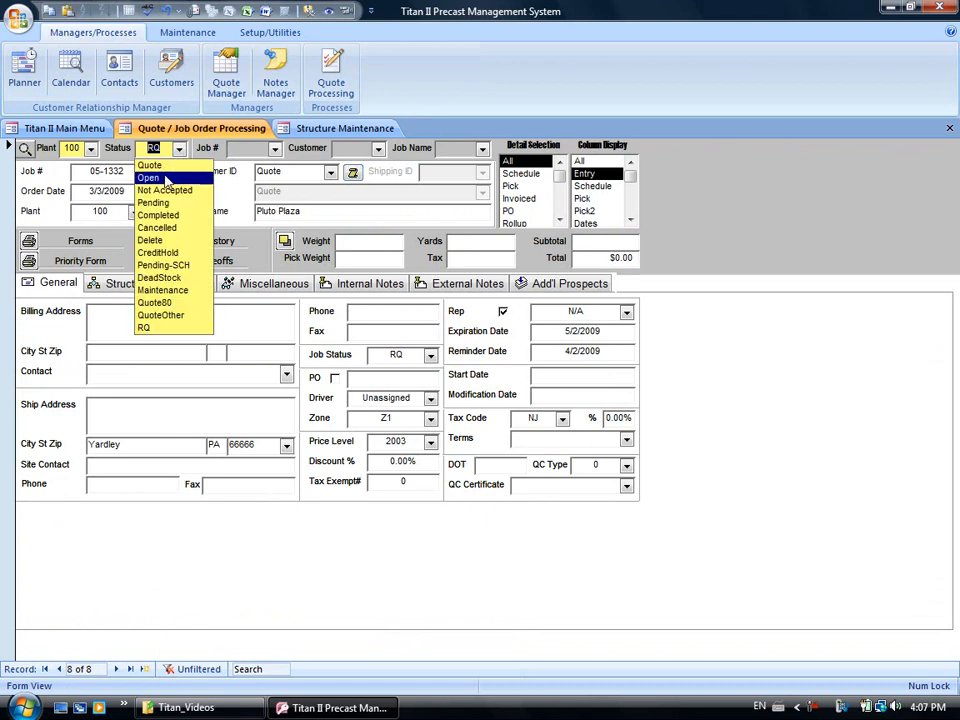
{"action": "left_click", "coordinate": [150, 178]}
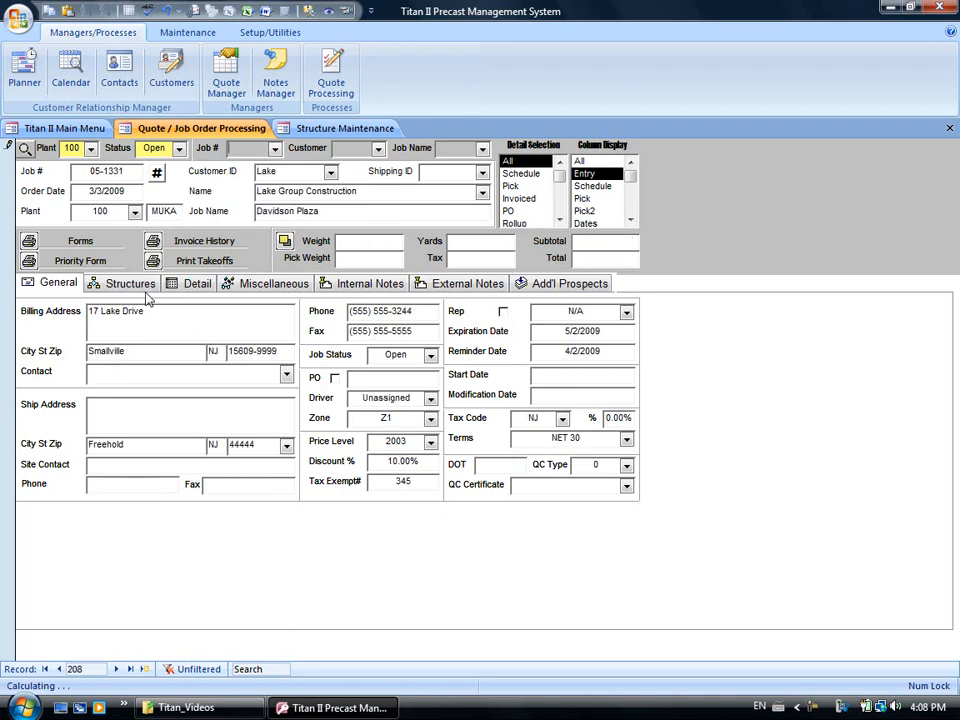
- Show job 05-1331's structures list and open its Visual Takeoff
{"action": "left_click", "coordinate": [132, 284]}
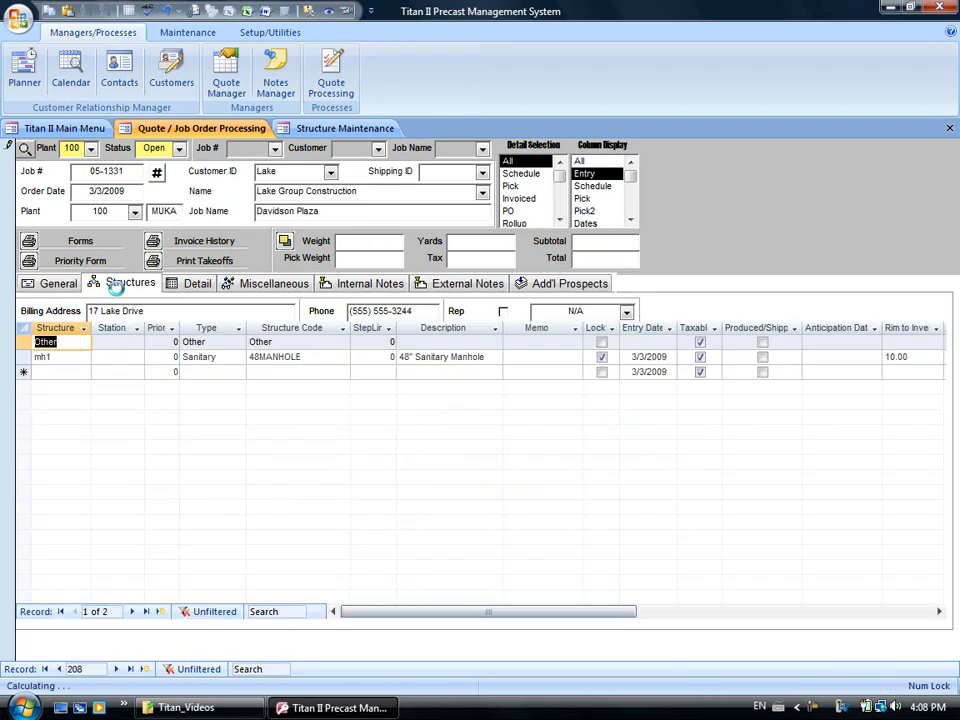
{"action": "left_click", "coordinate": [132, 284]}
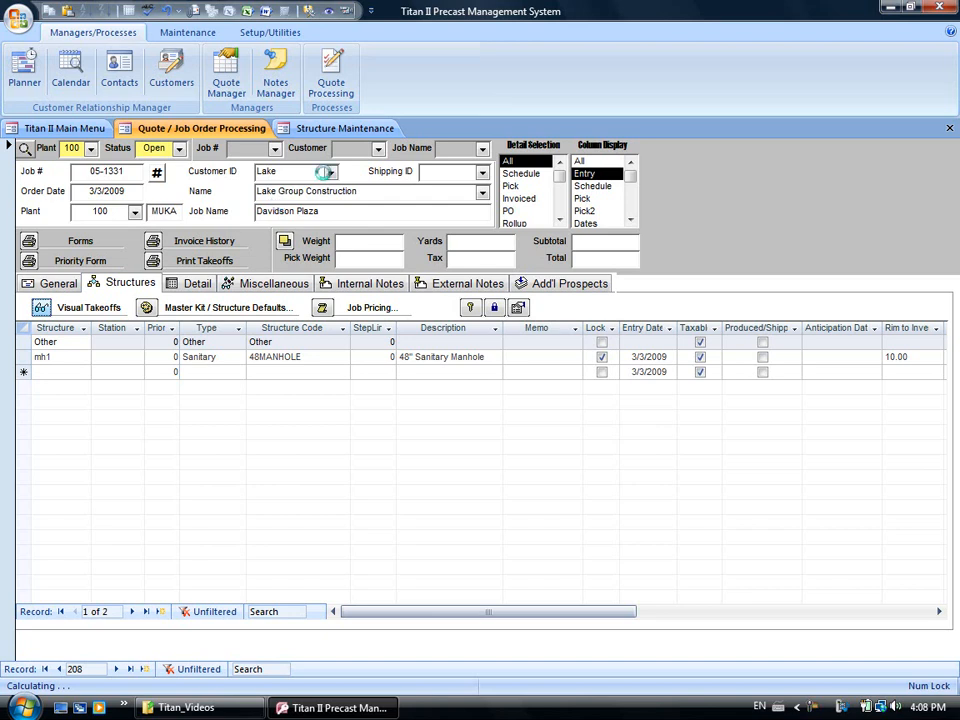
{"action": "left_click", "coordinate": [88, 308]}
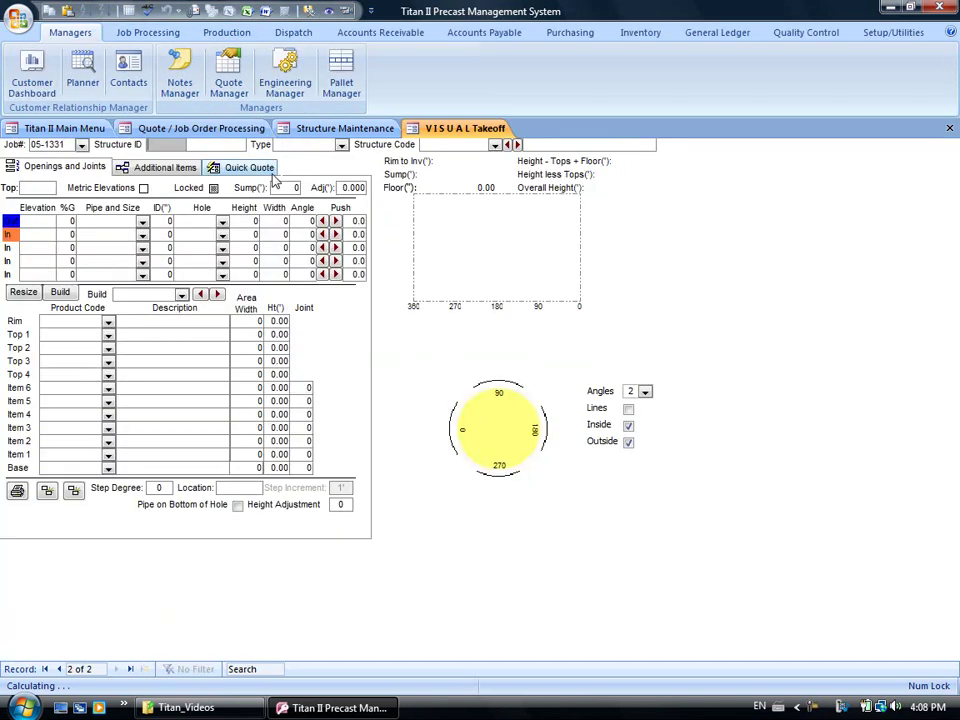
- Load structure mh2 and give its first opening a 6 PVC pipe
{"action": "type", "text": "mh2"}
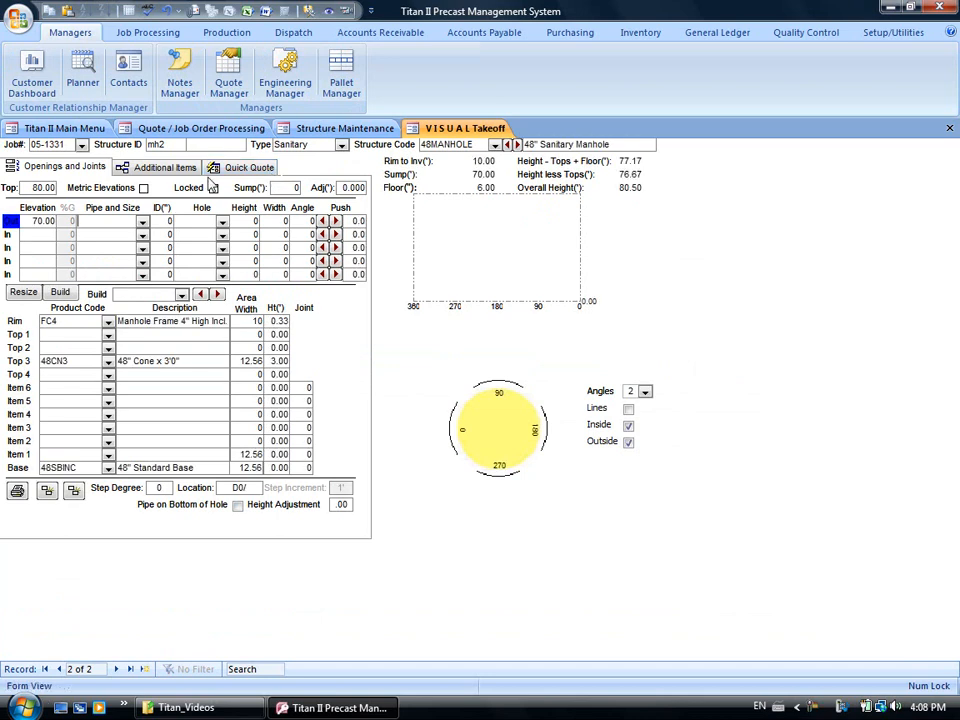
{"action": "left_click", "coordinate": [144, 220]}
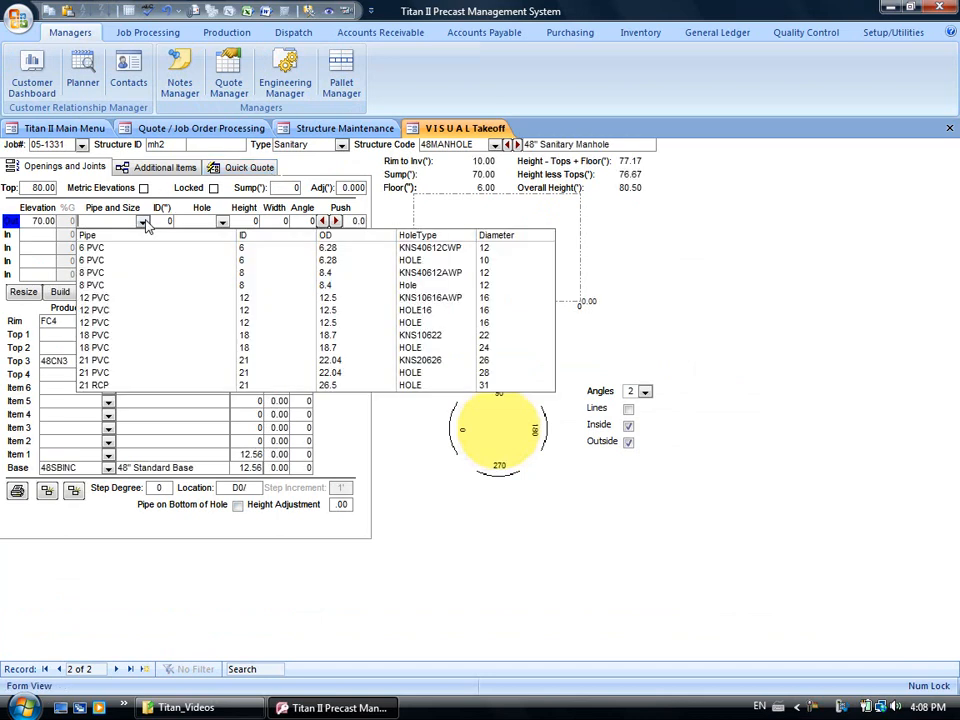
{"action": "left_click", "coordinate": [130, 360]}
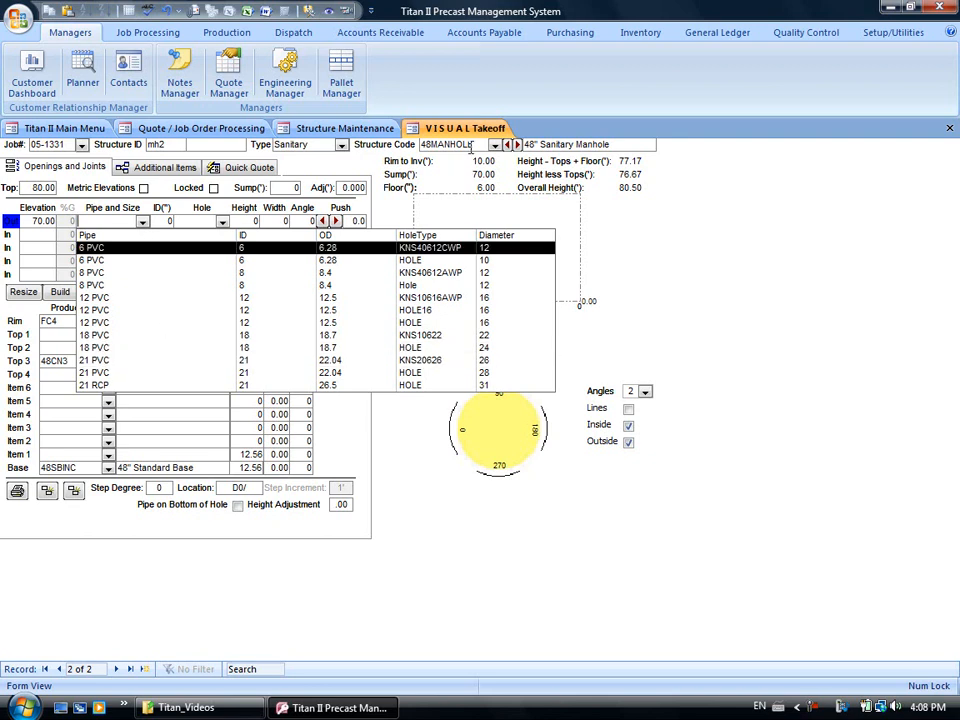
{"action": "mouse_move", "coordinate": [350, 250]}
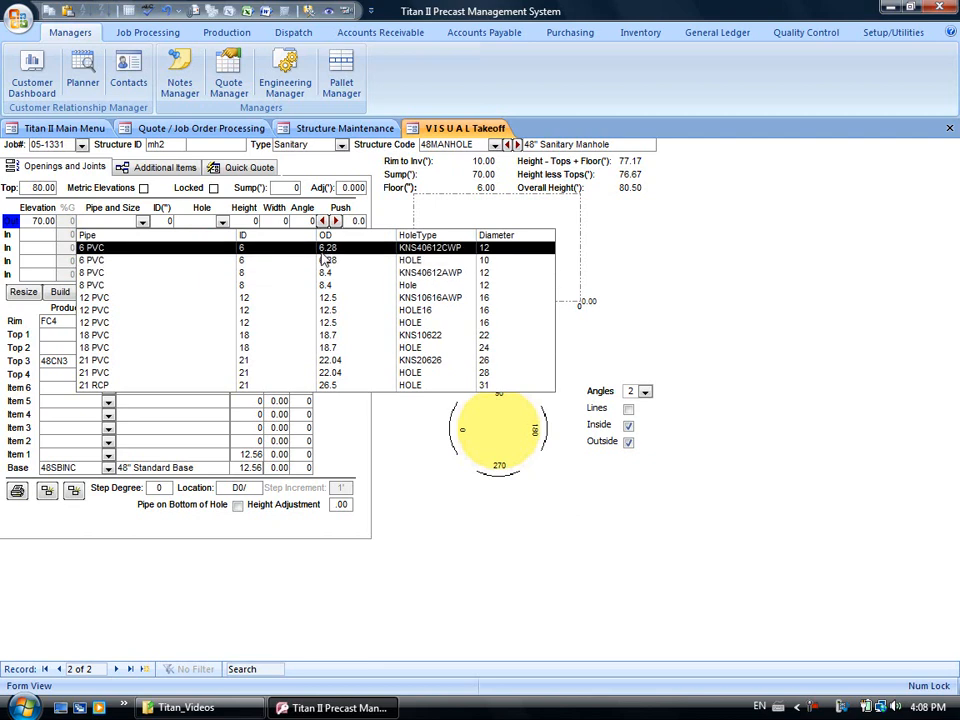
{"action": "mouse_move", "coordinate": [352, 258]}
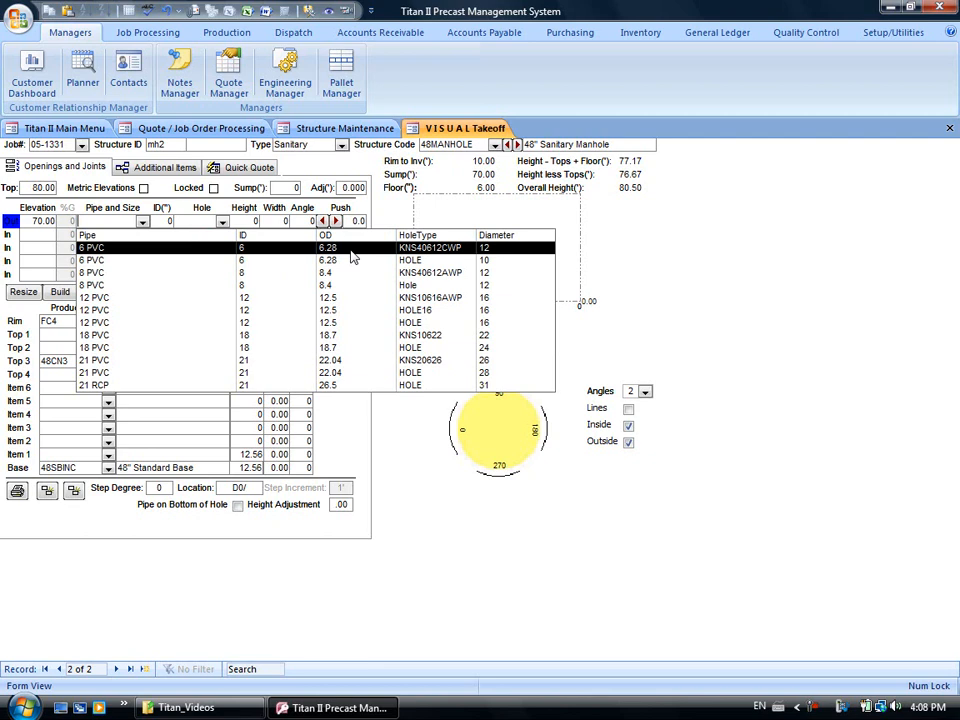
{"action": "left_click", "coordinate": [60, 292]}
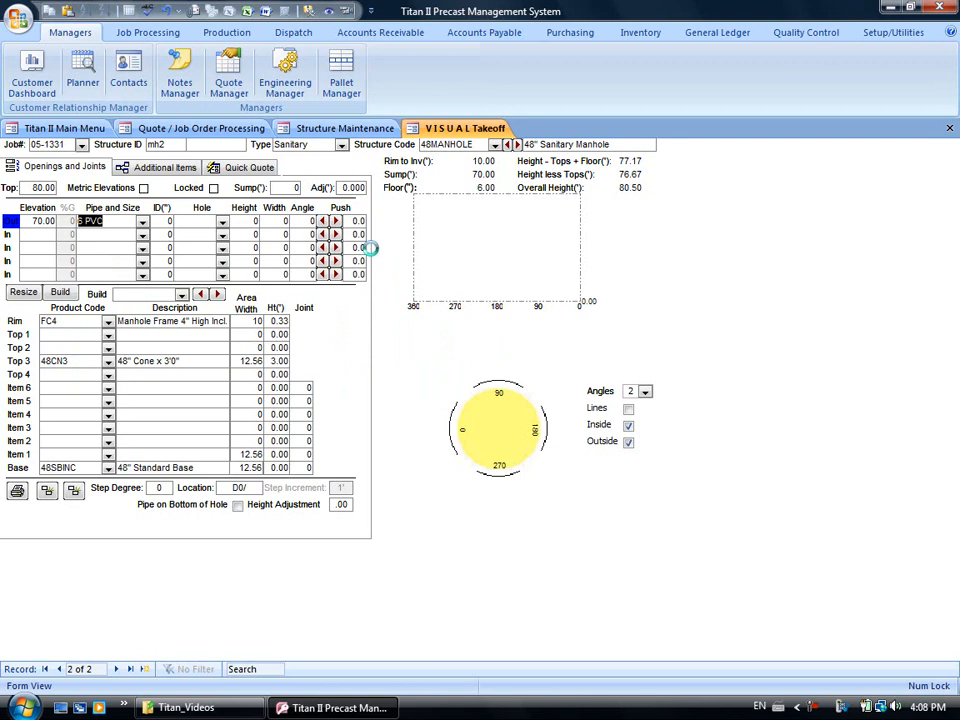
- Assign the opening a 12-inch KNS hole type
{"action": "left_click", "coordinate": [224, 220]}
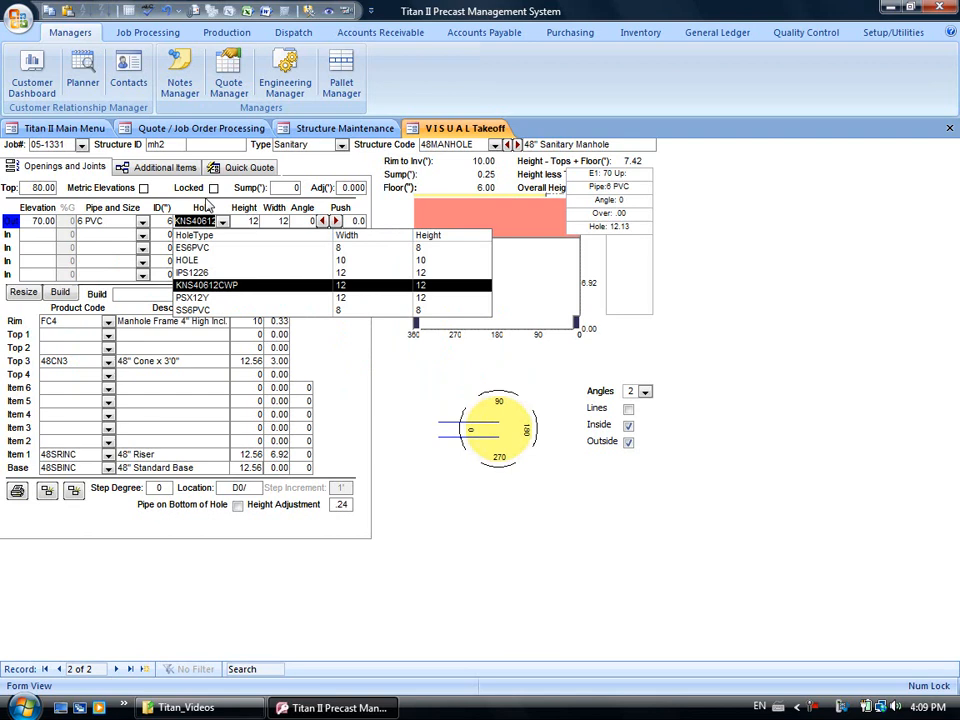
{"action": "left_click", "coordinate": [208, 284]}
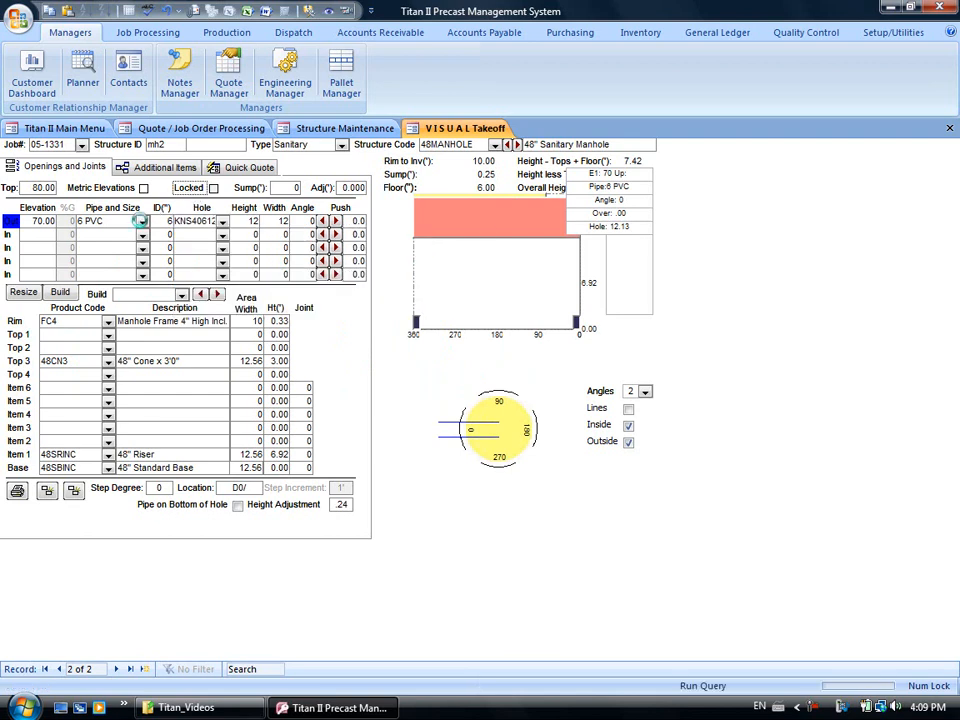